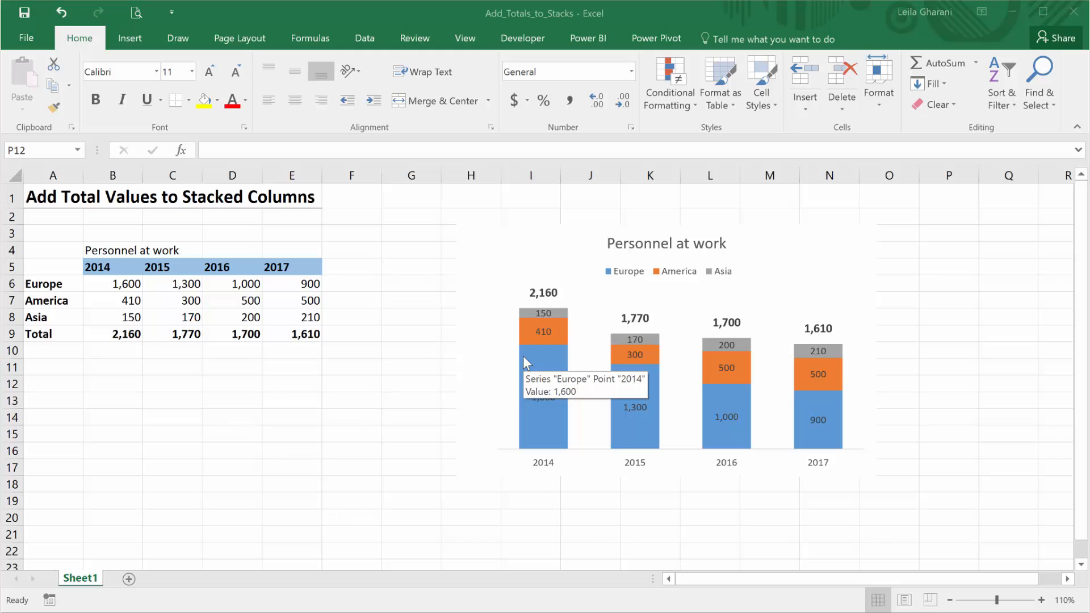
mouse_move(487, 359)
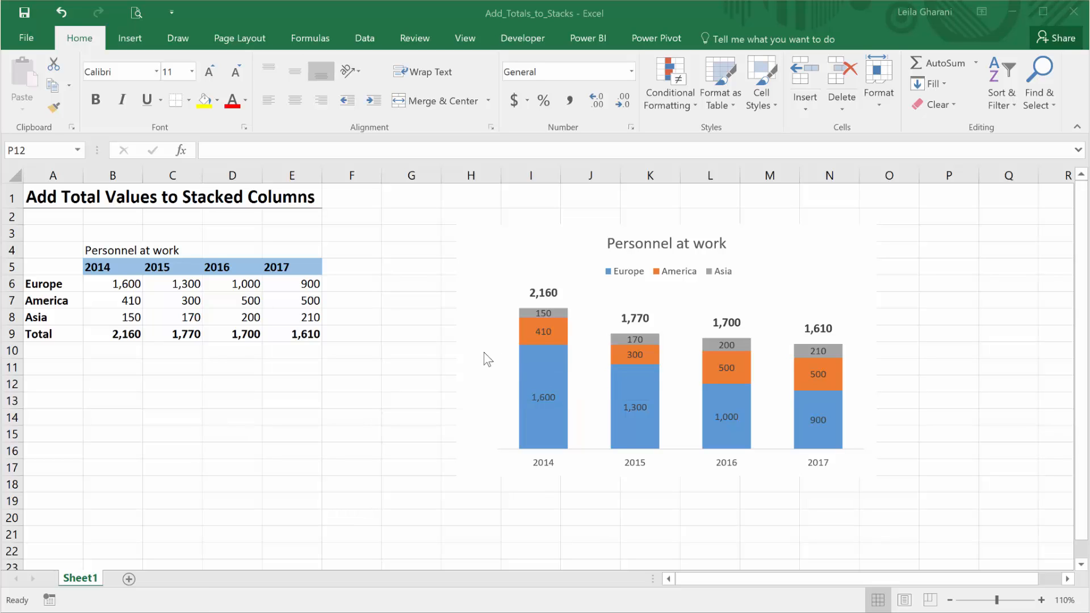
mouse_move(487, 357)
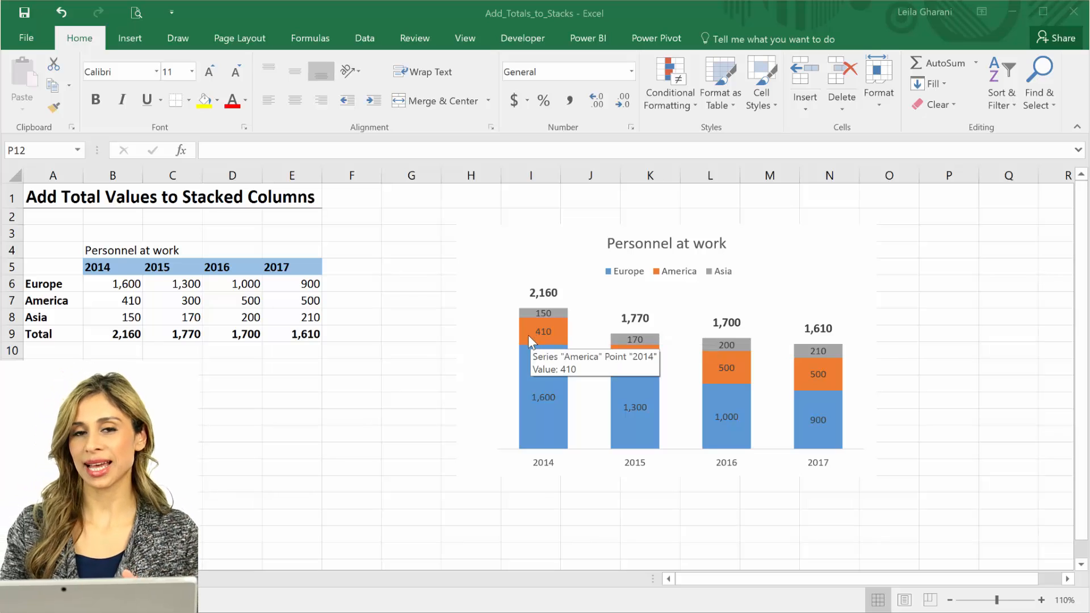
mouse_move(522, 350)
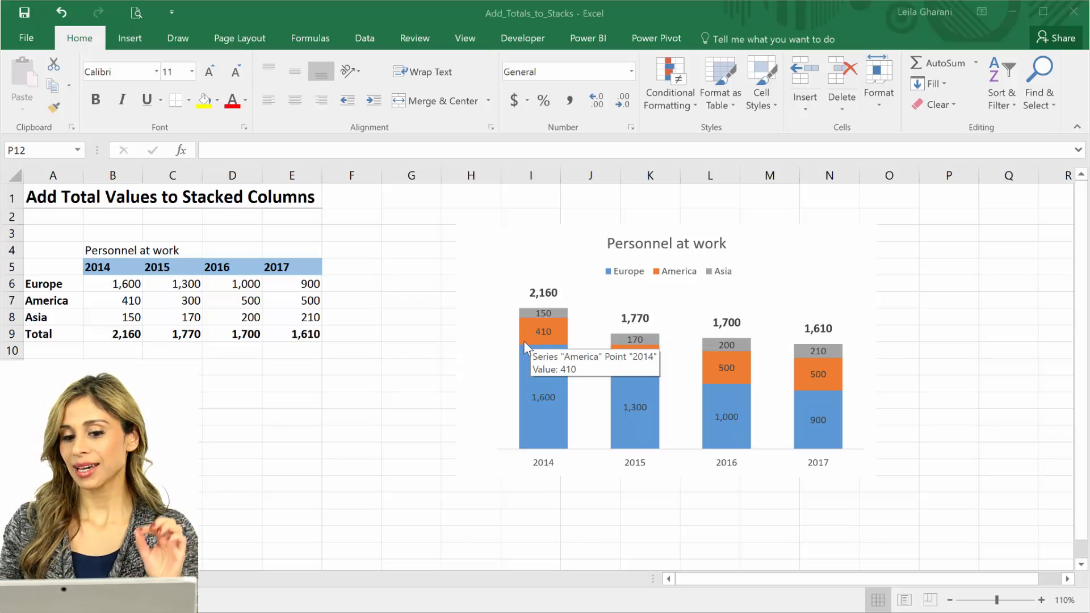
mouse_move(502, 374)
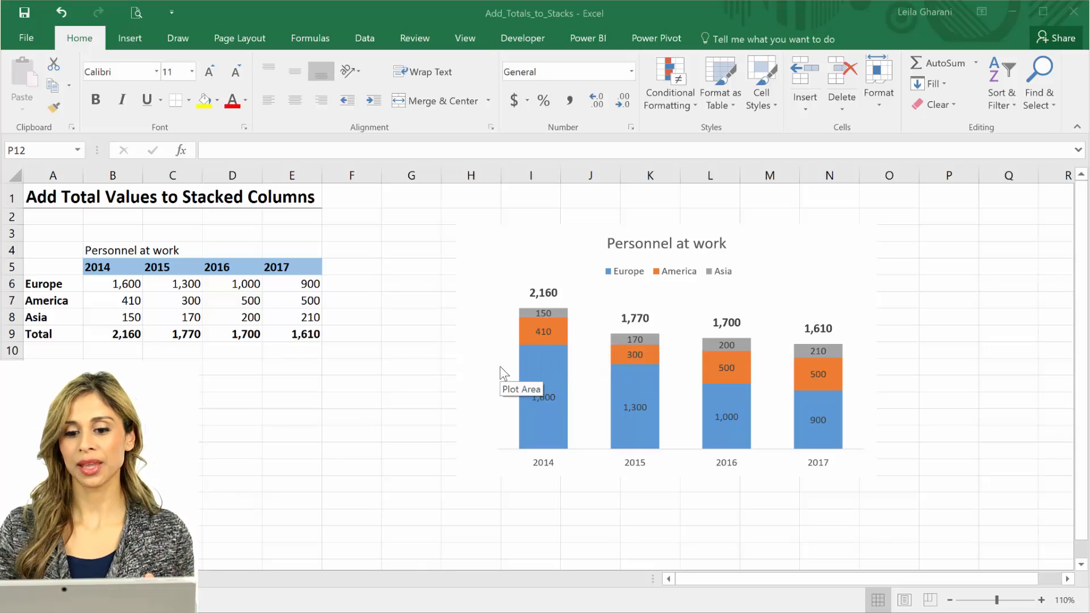
mouse_move(895, 425)
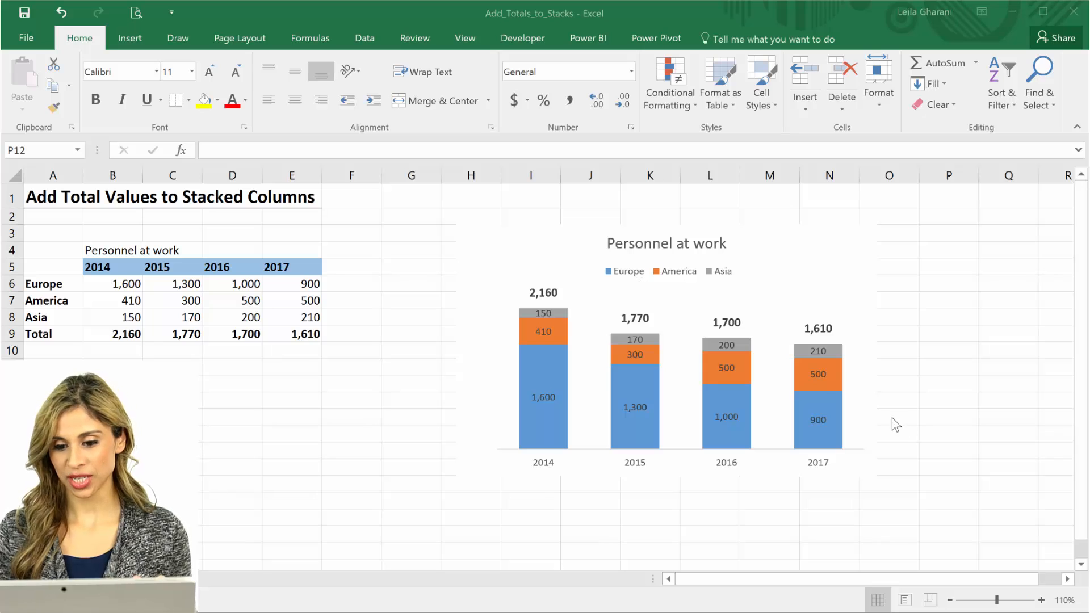
mouse_move(864, 428)
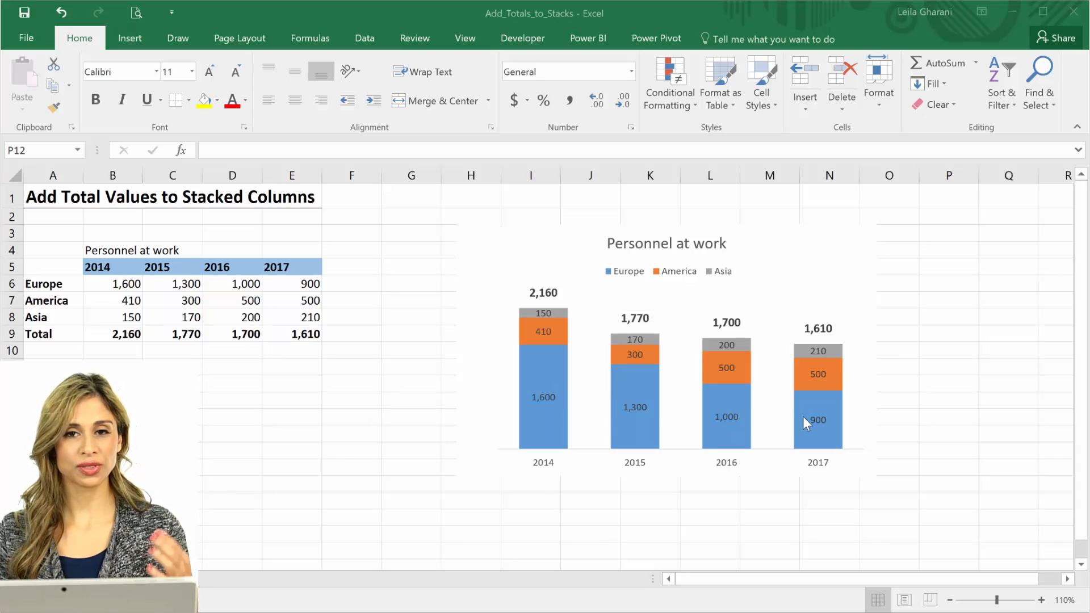
mouse_move(864, 427)
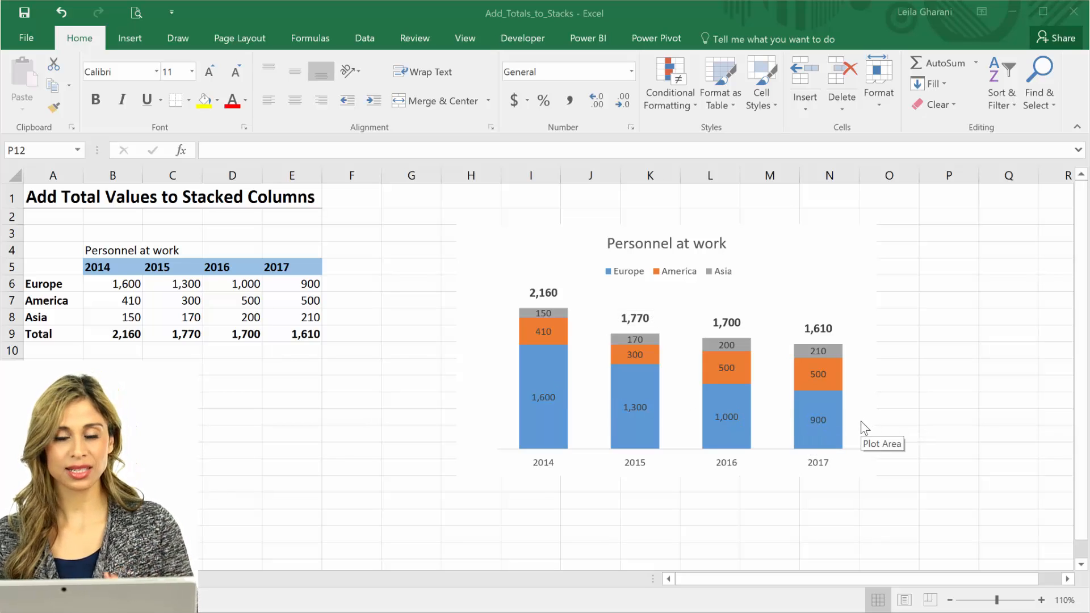
mouse_move(846, 400)
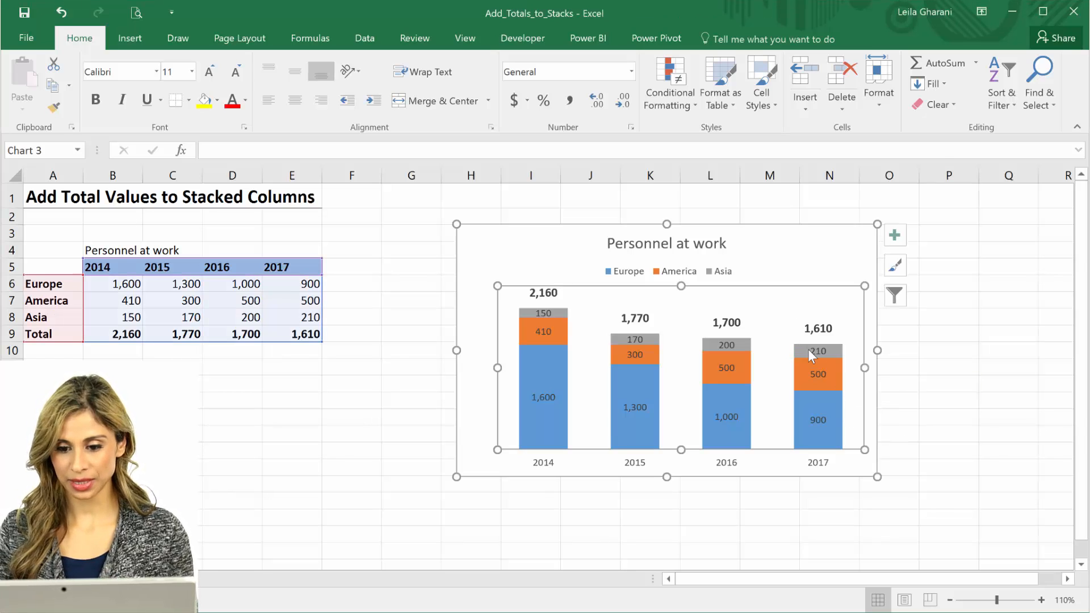
Draw a text box reading 'Europe' beside the blue Europe slice of the 2017 column
click(817, 373)
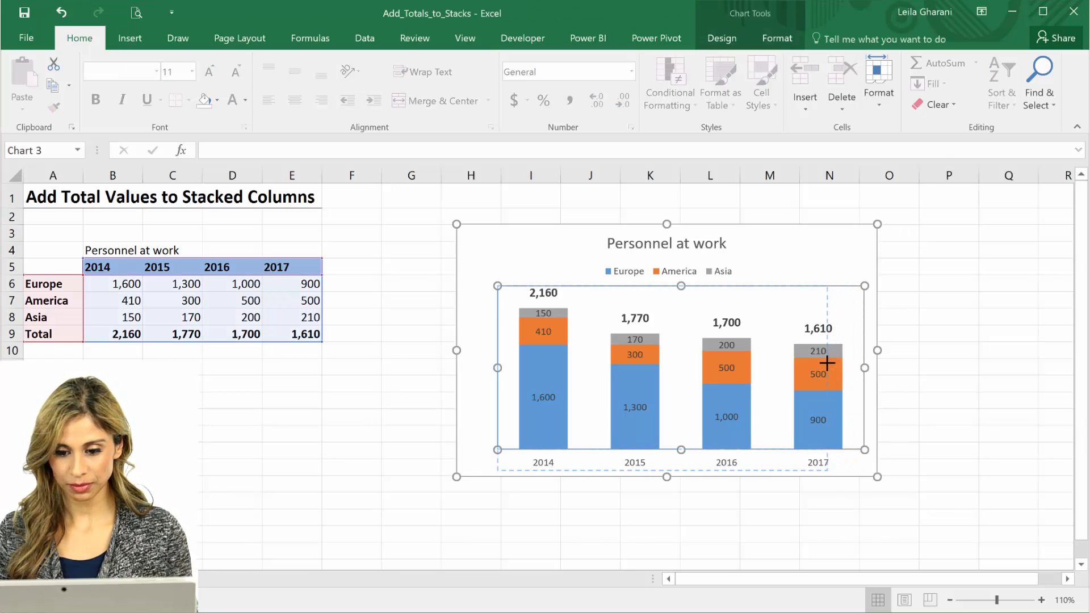
click(129, 38)
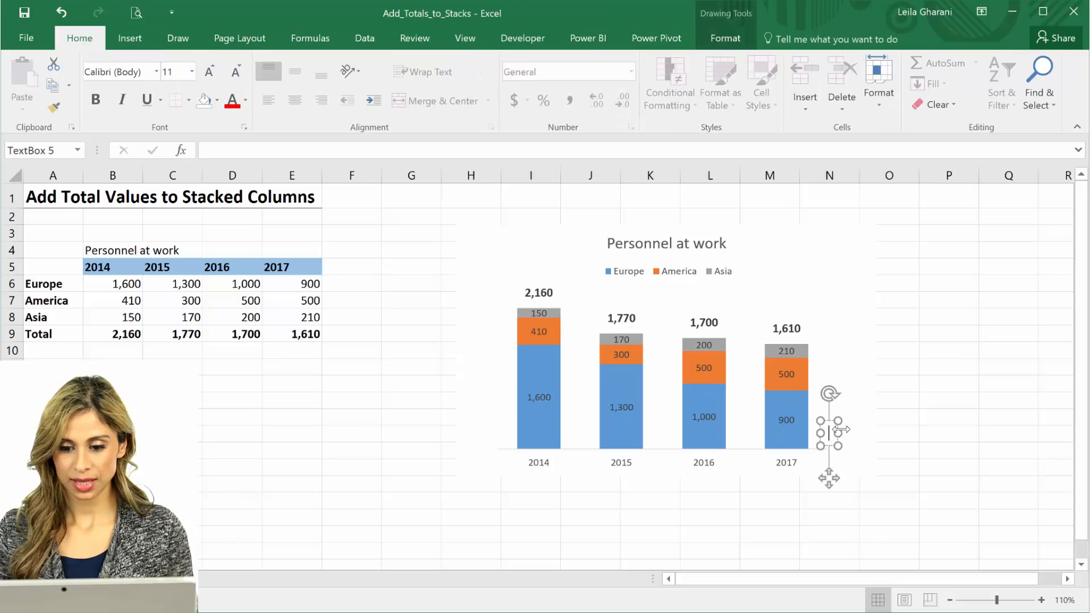
text(Europe)
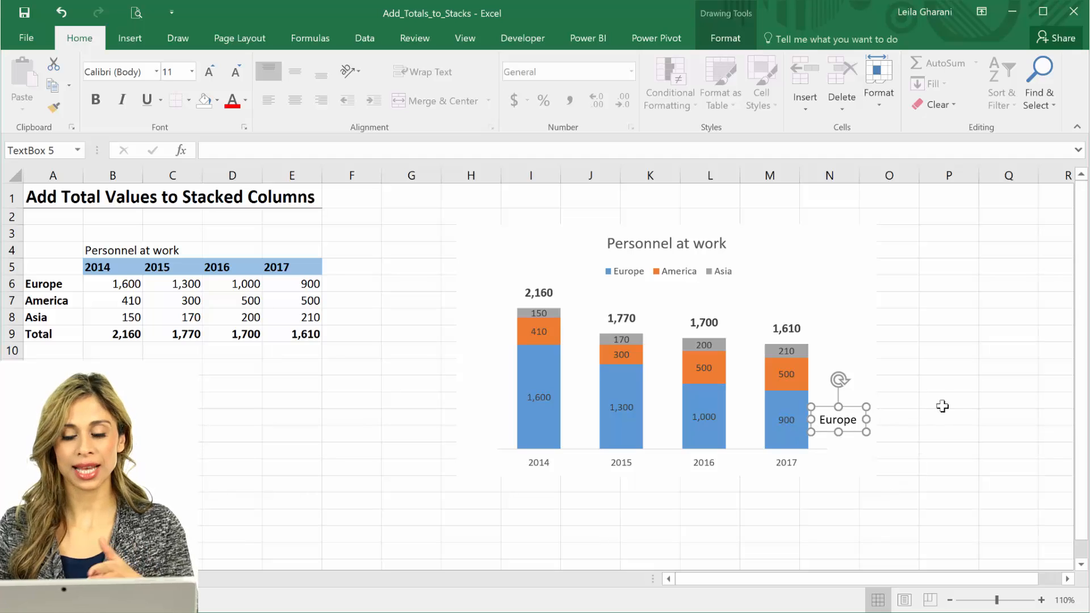
mouse_move(819, 383)
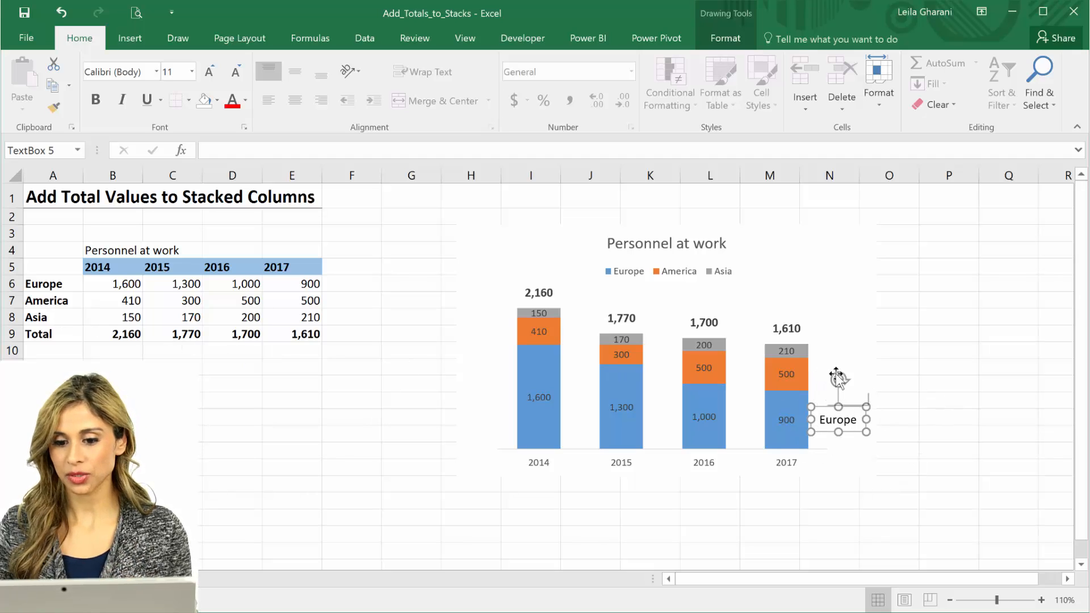
mouse_move(921, 398)
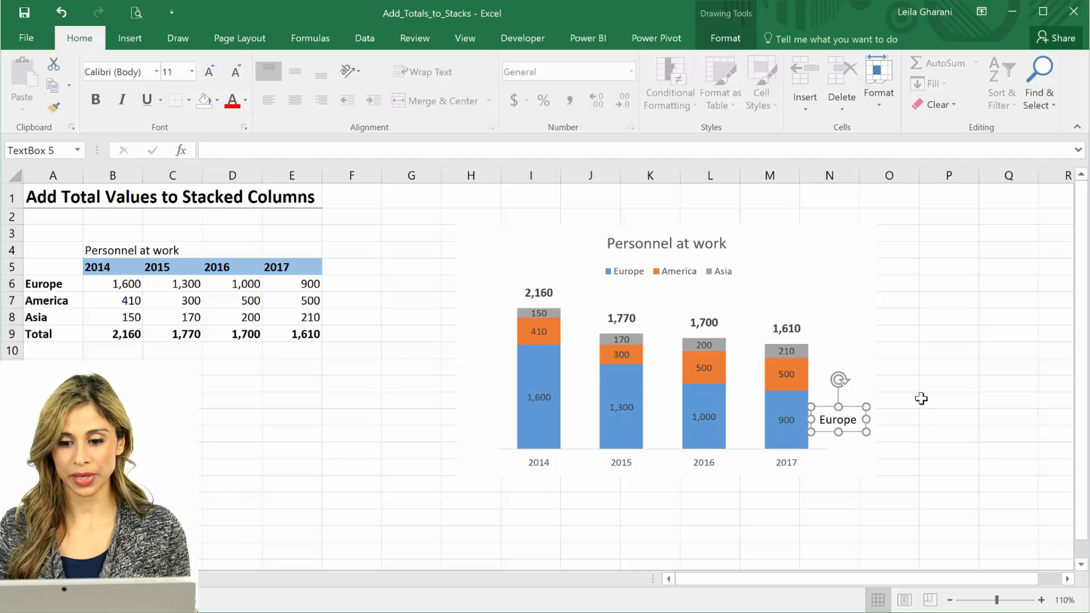
click(947, 399)
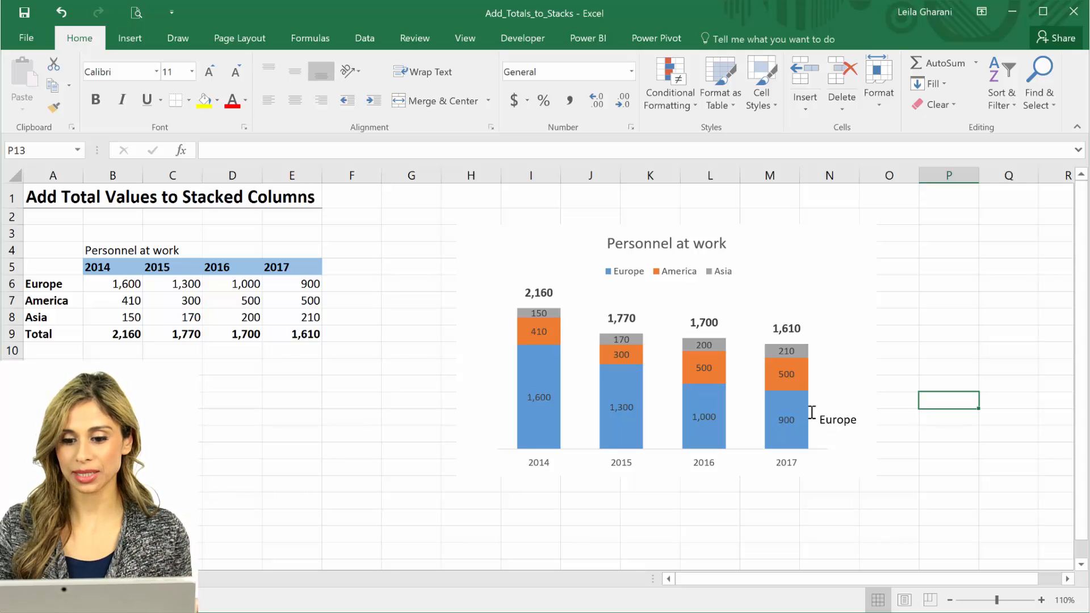
mouse_move(786, 382)
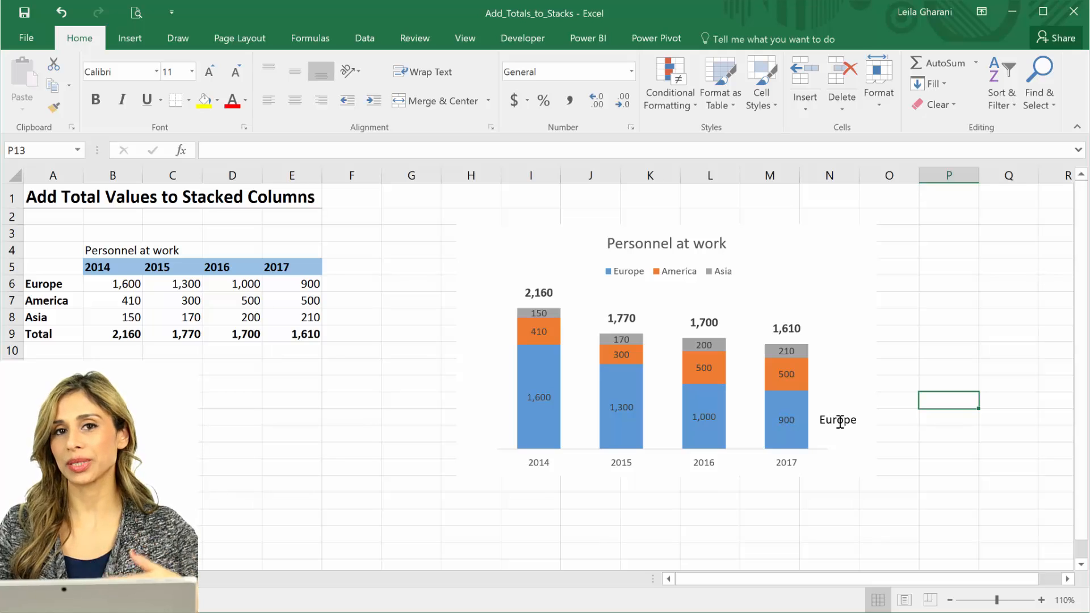
mouse_move(544, 429)
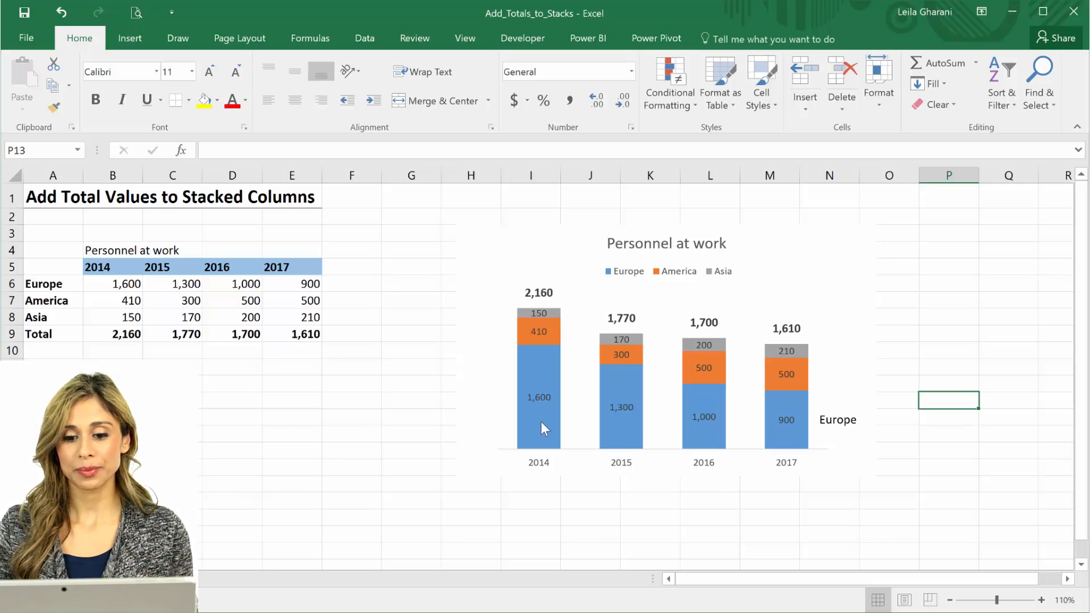
mouse_move(538, 427)
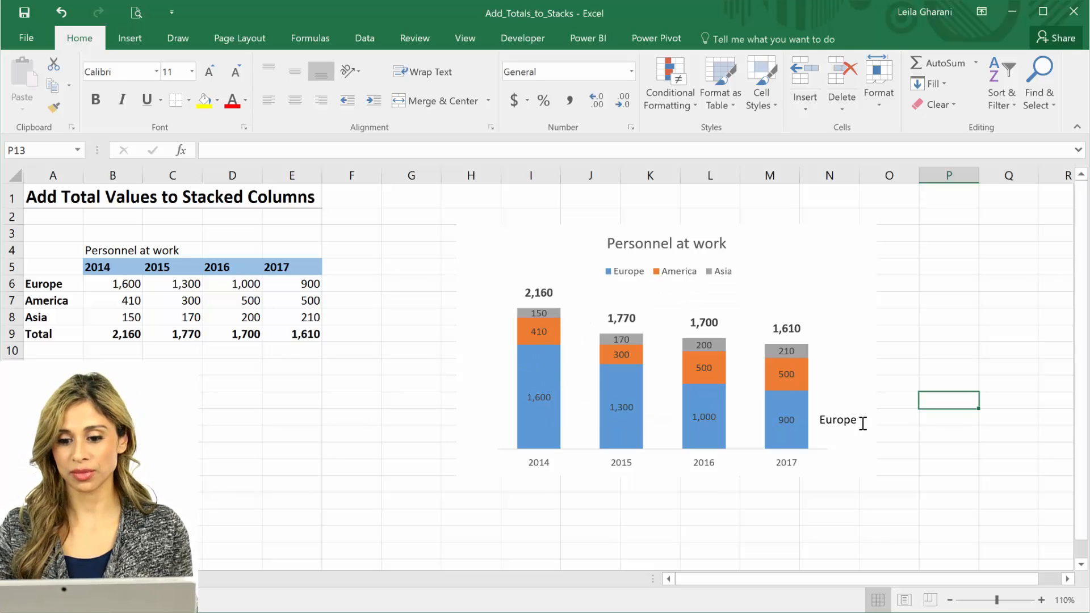
mouse_move(867, 428)
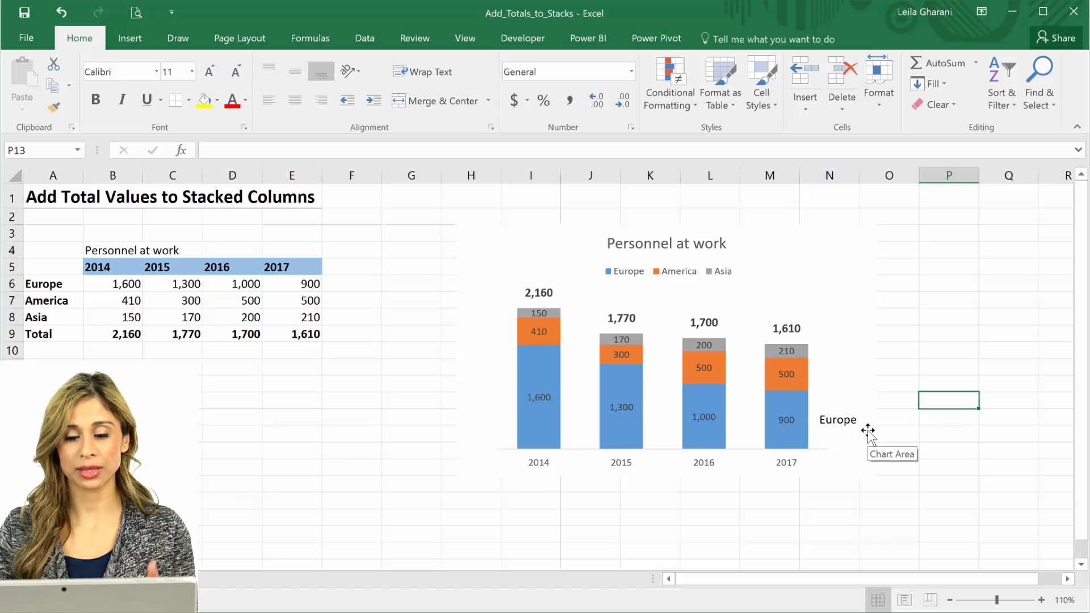
click(838, 419)
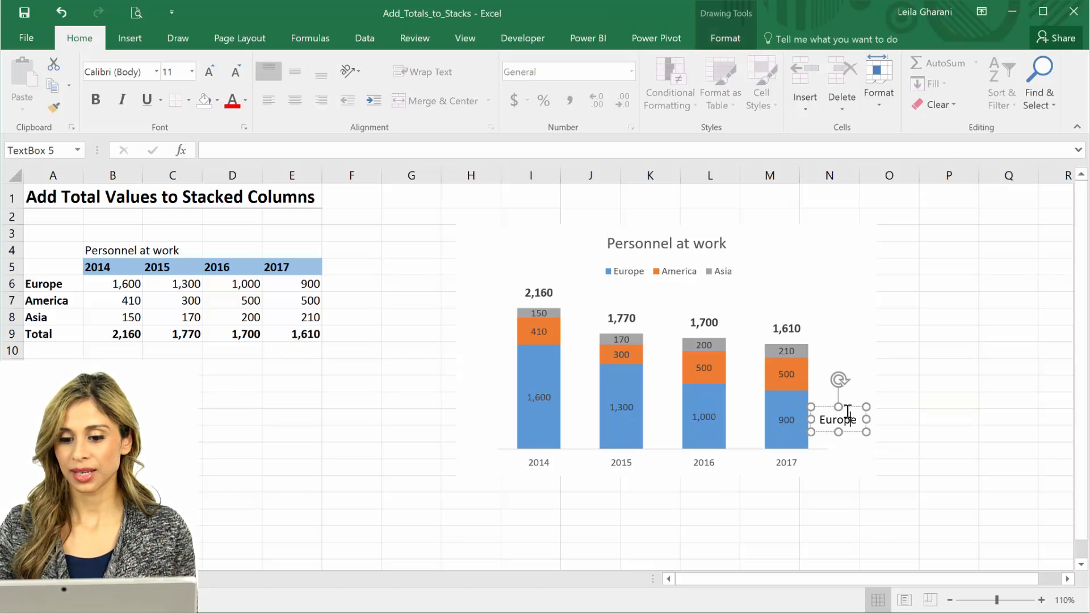
click(946, 400)
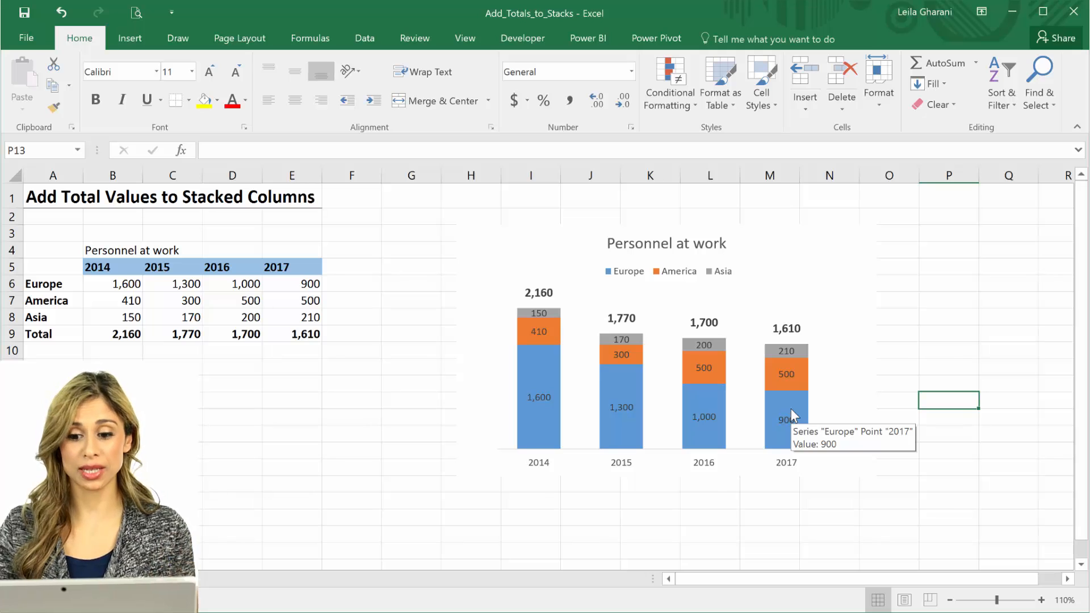
mouse_move(842, 427)
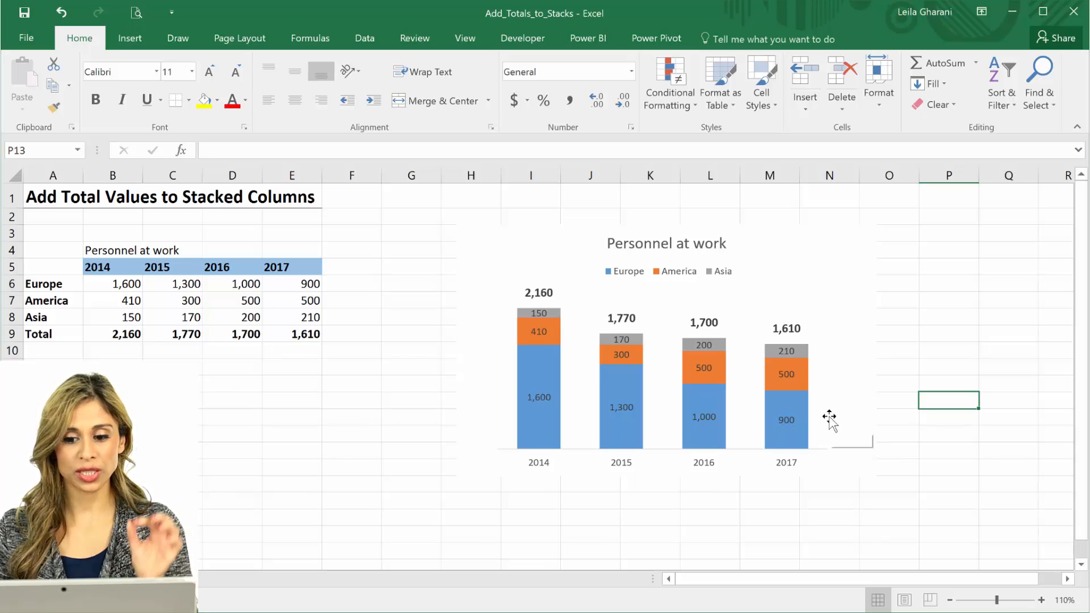
mouse_move(833, 386)
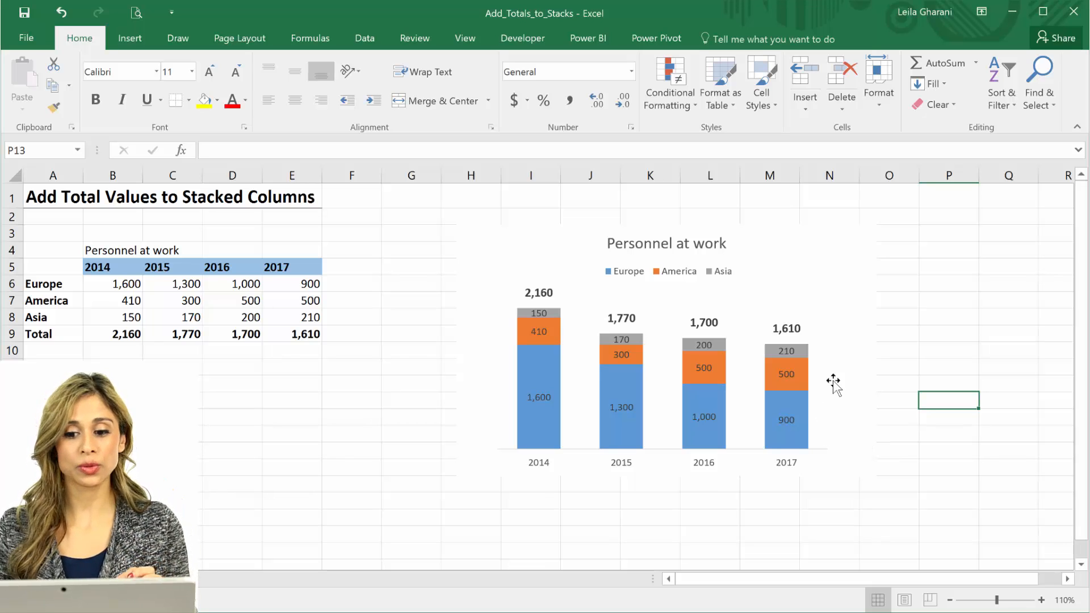
mouse_move(838, 385)
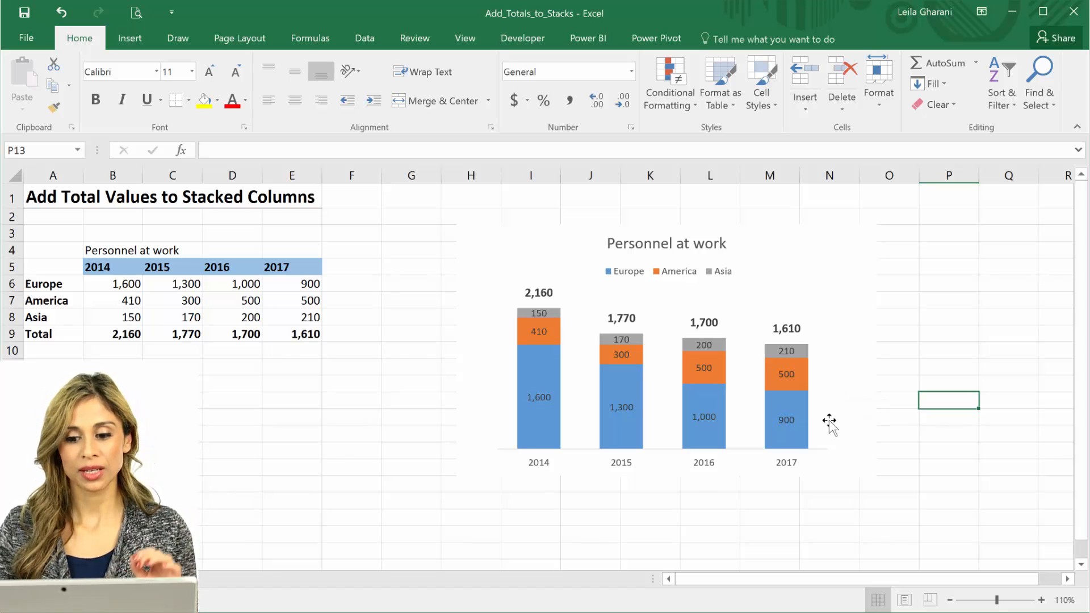
mouse_move(828, 422)
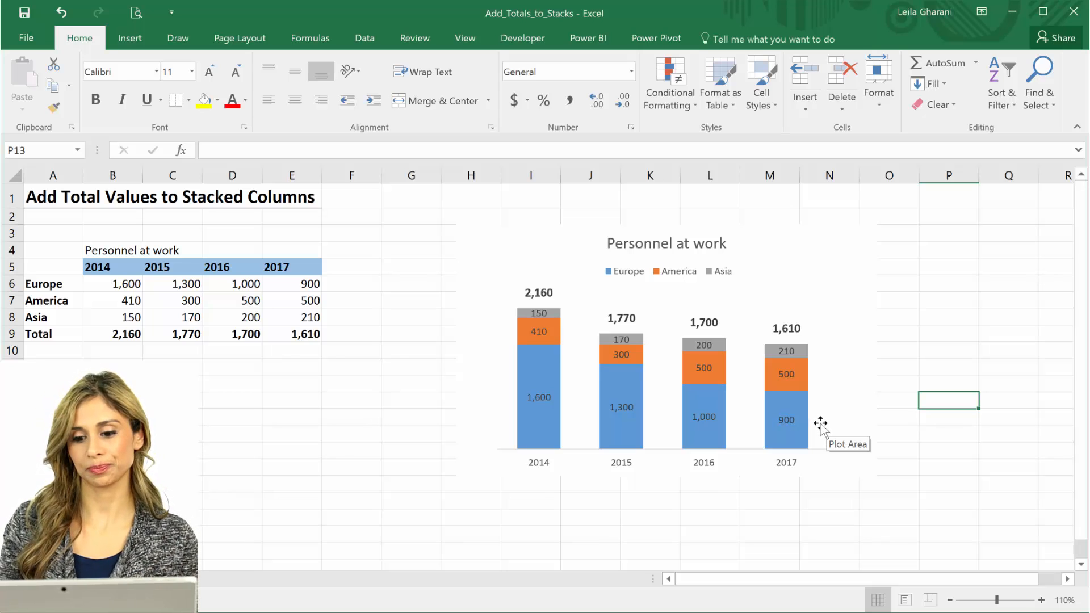
mouse_move(825, 436)
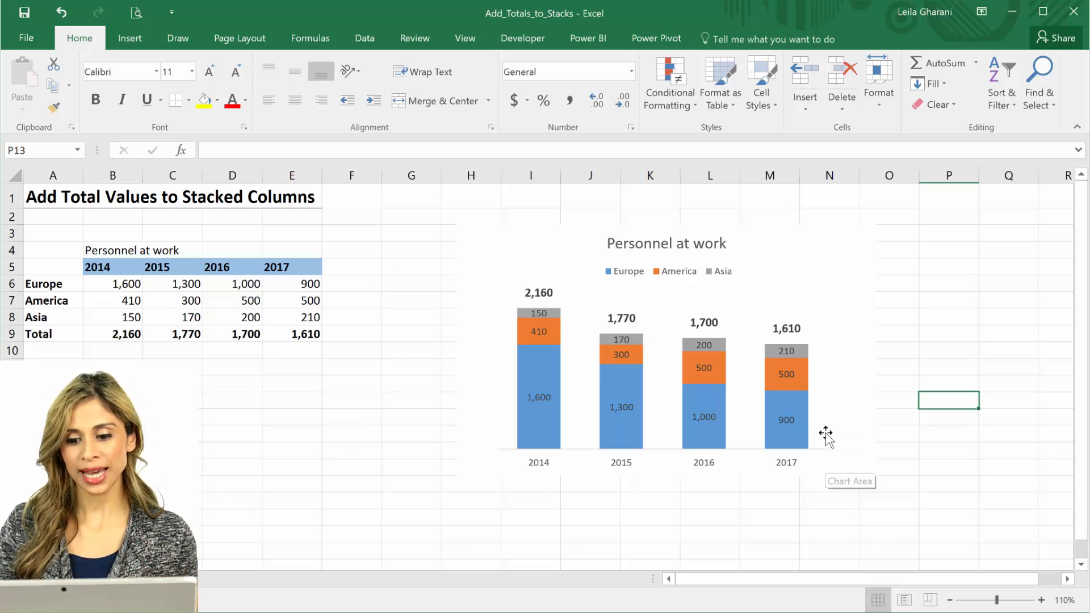
mouse_move(837, 445)
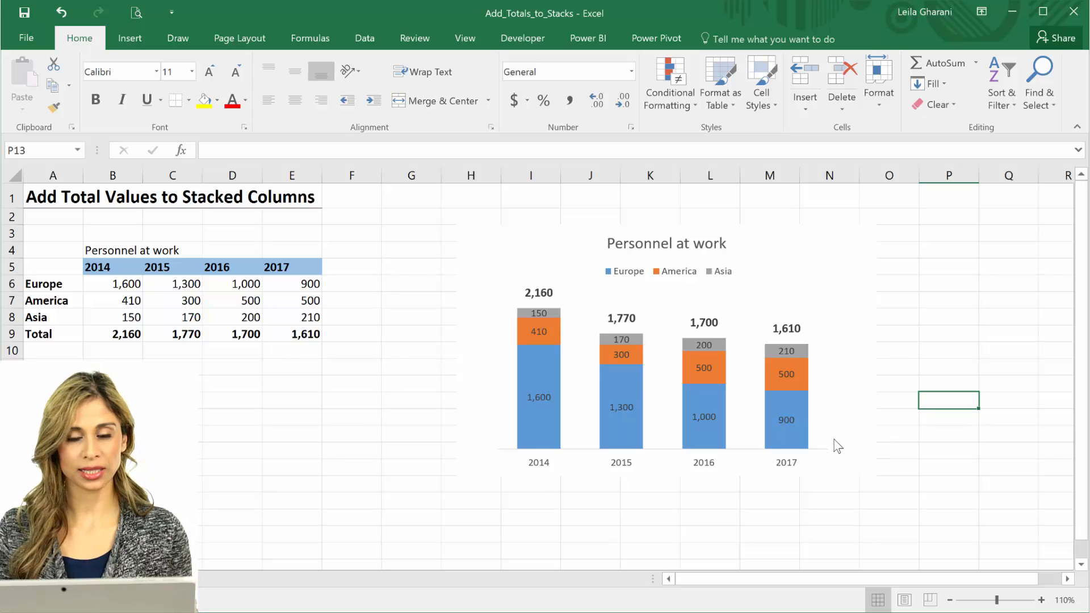
mouse_move(827, 424)
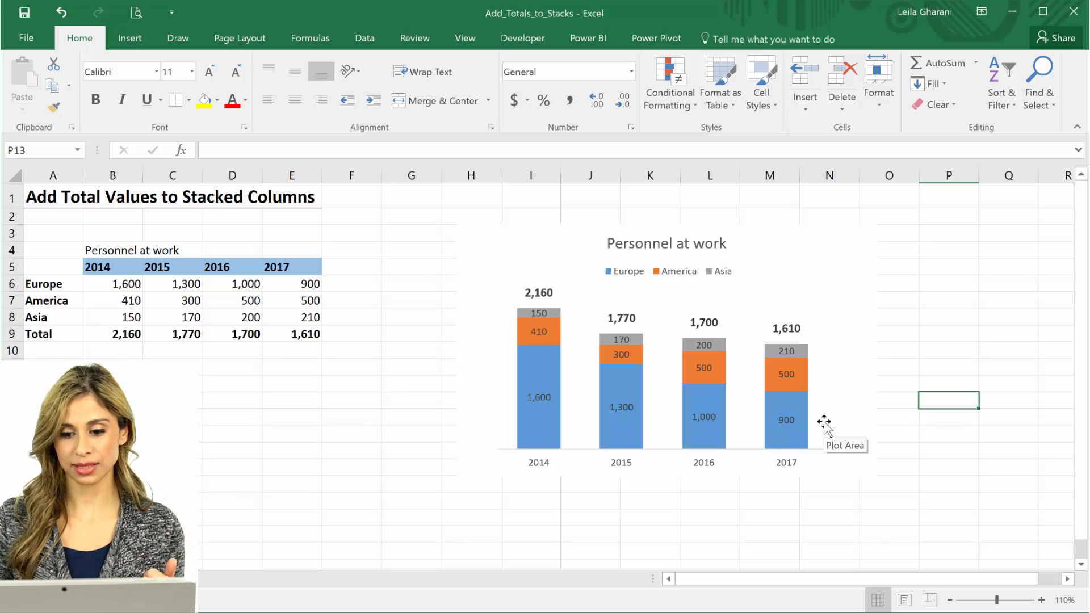
mouse_move(633, 464)
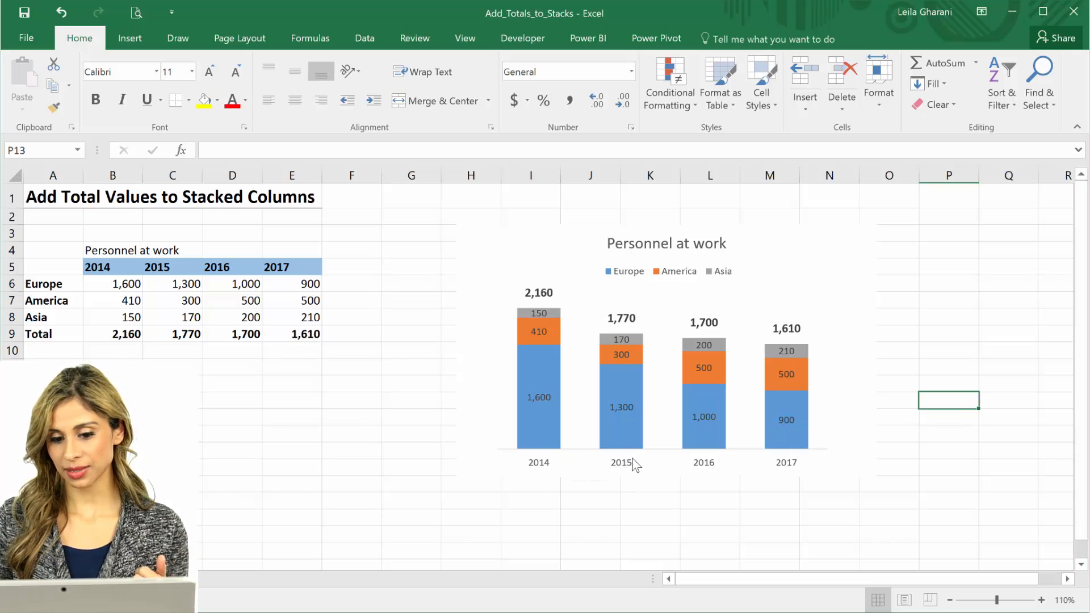
mouse_move(834, 457)
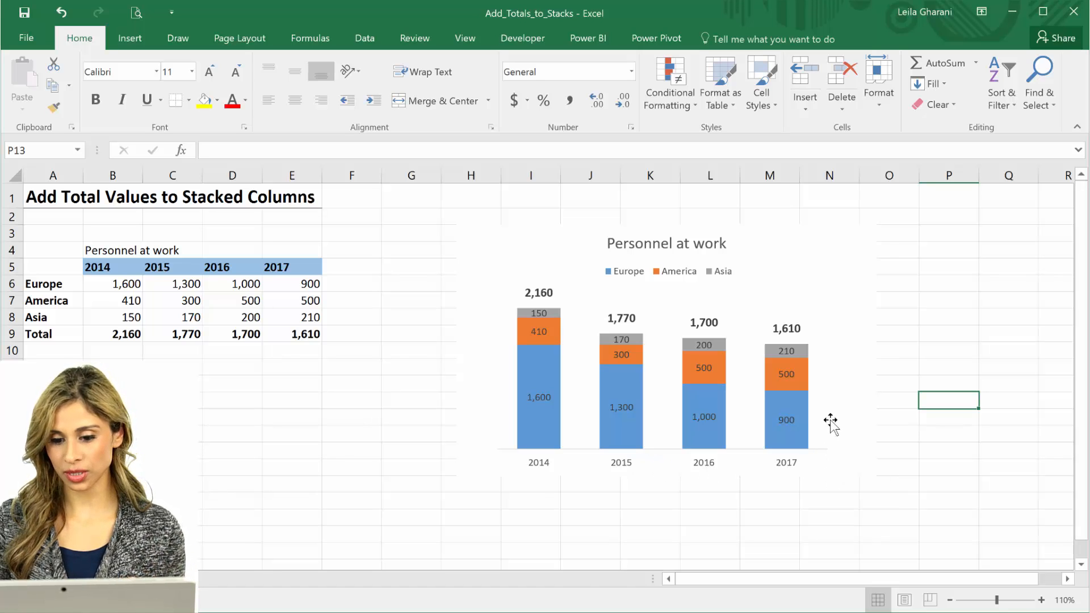
mouse_move(833, 379)
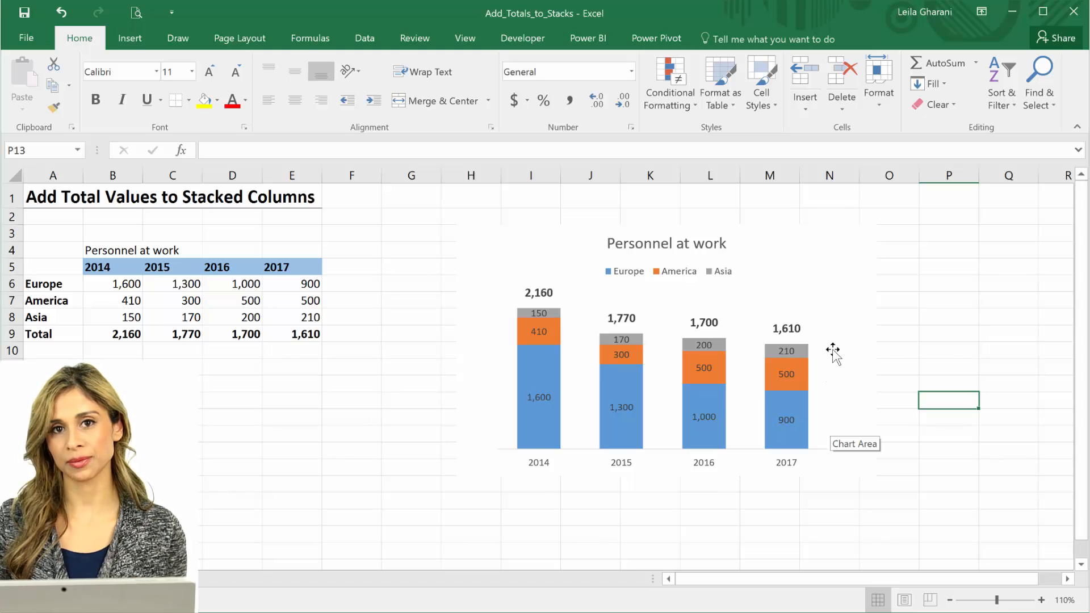
mouse_move(841, 423)
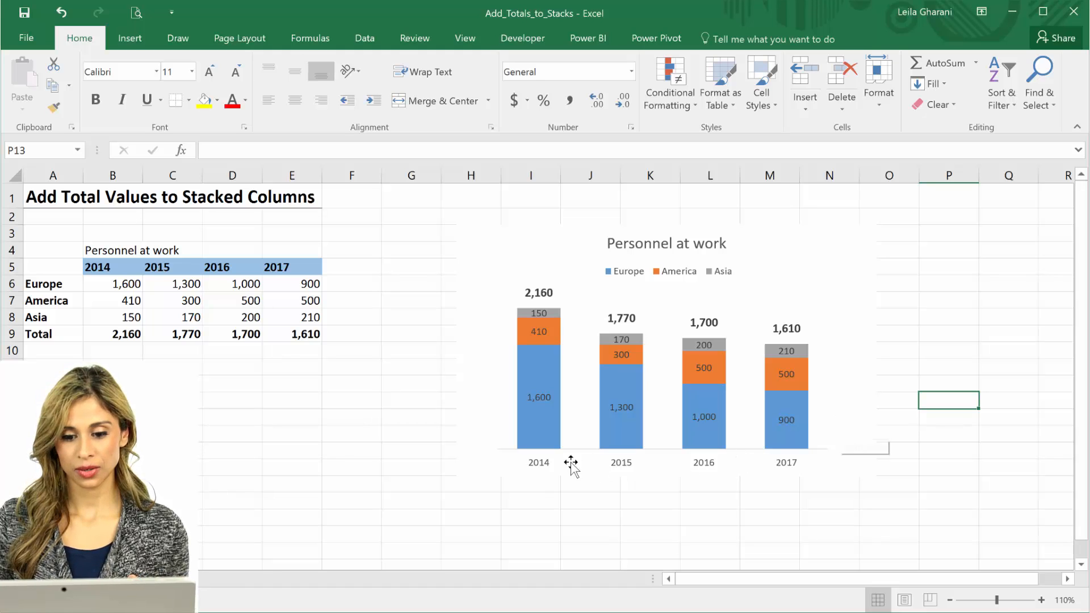
mouse_move(780, 476)
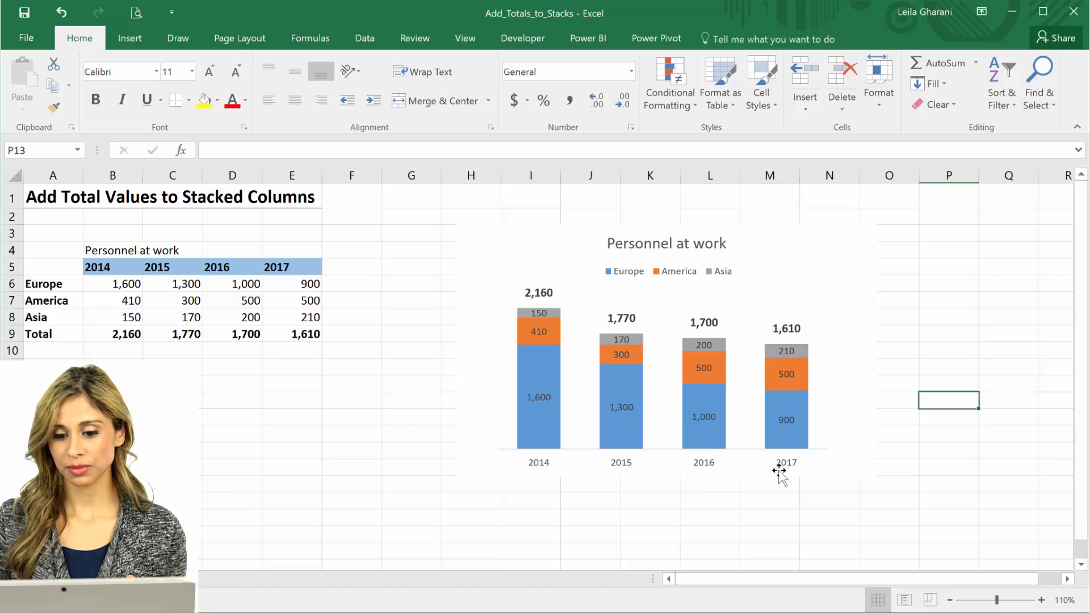
mouse_move(823, 471)
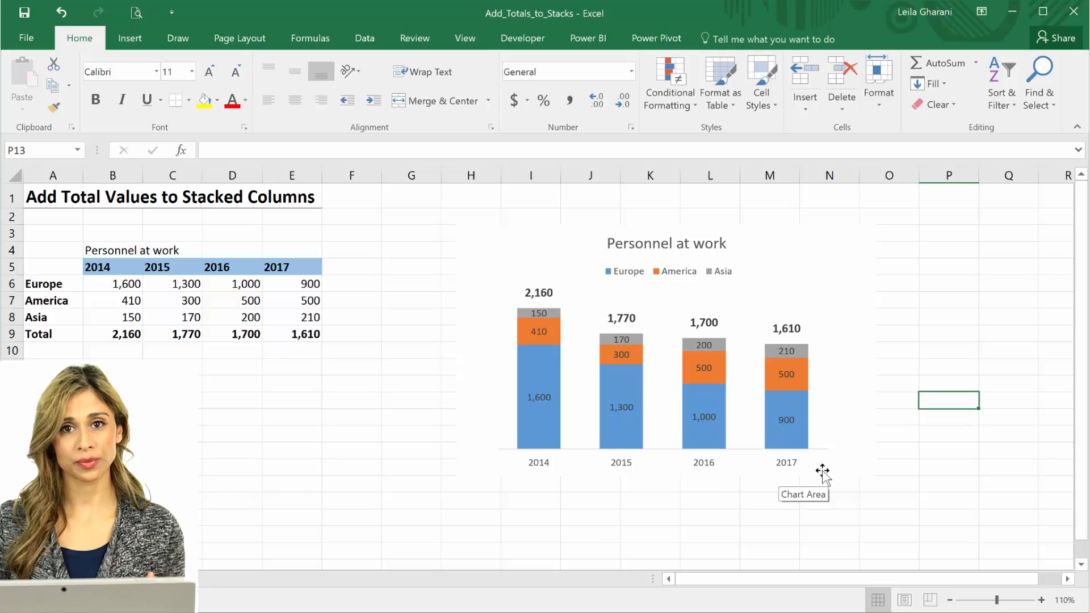
mouse_move(841, 449)
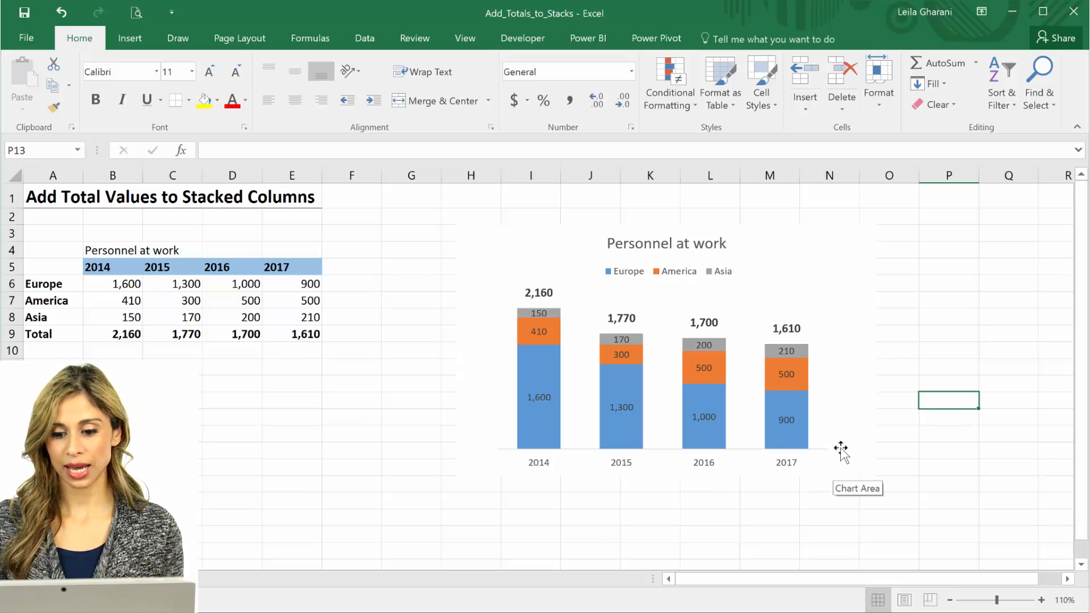
mouse_move(850, 346)
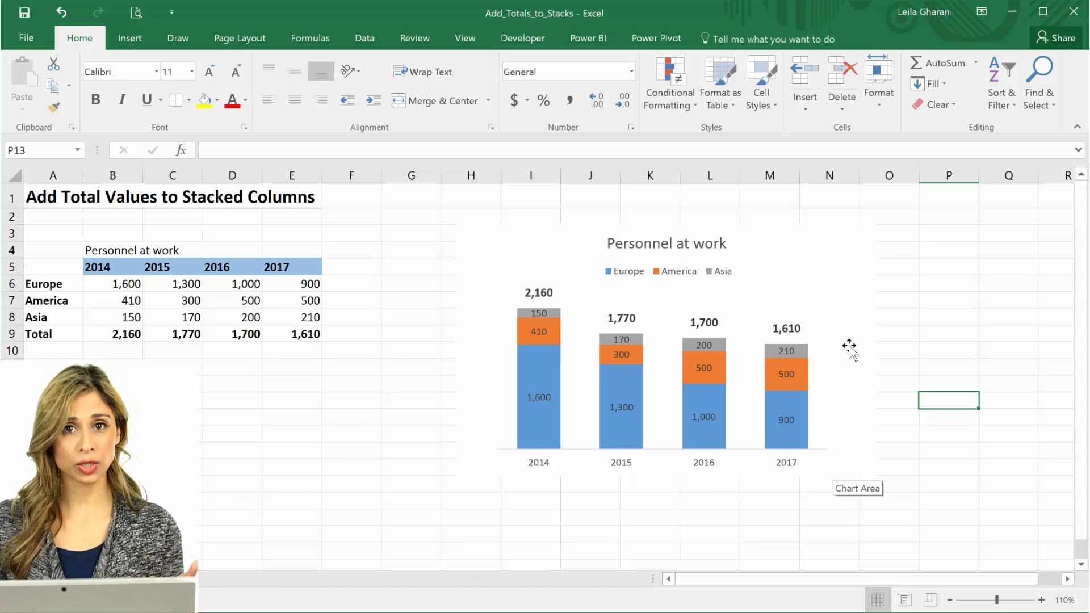
mouse_move(847, 448)
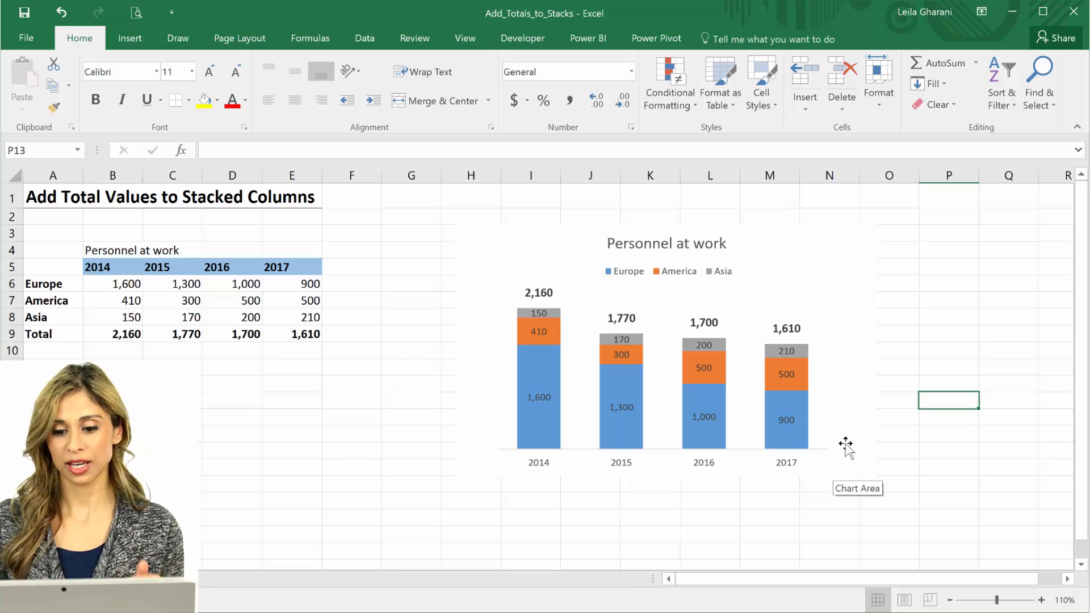
mouse_move(836, 425)
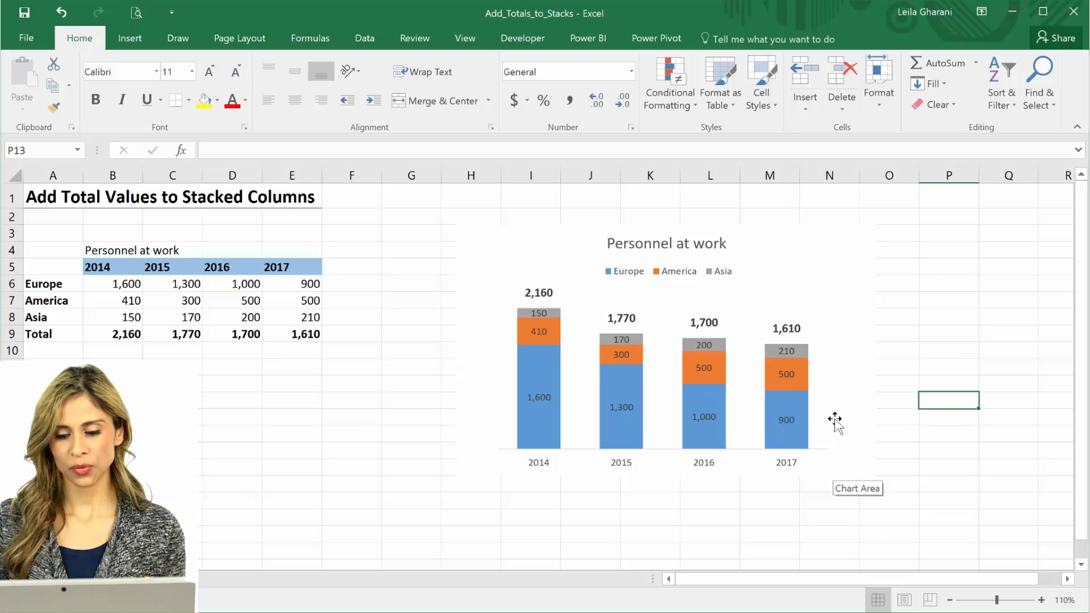
mouse_move(832, 423)
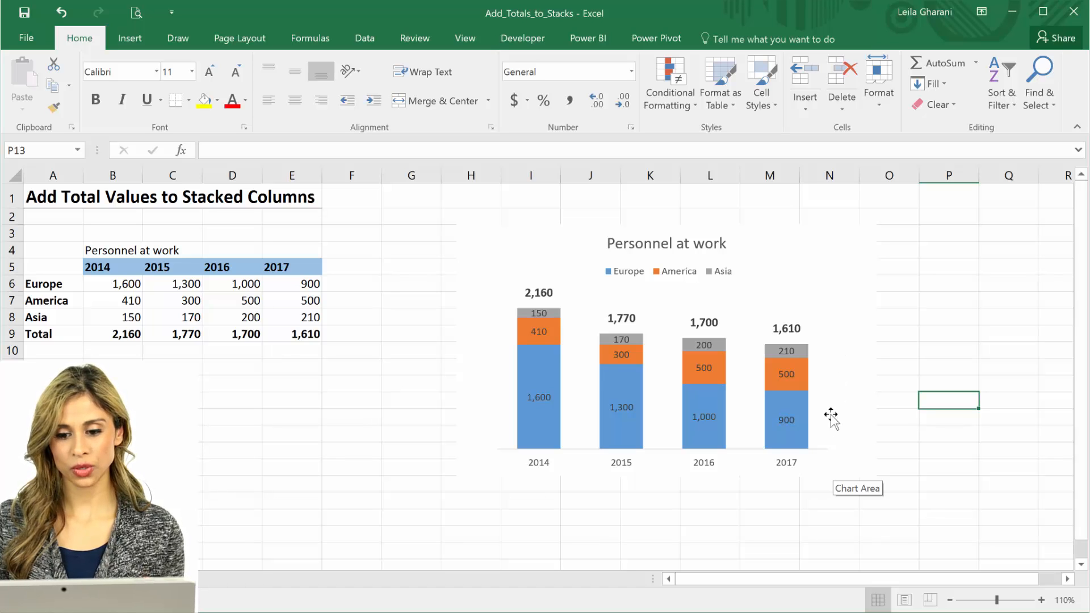
mouse_move(818, 428)
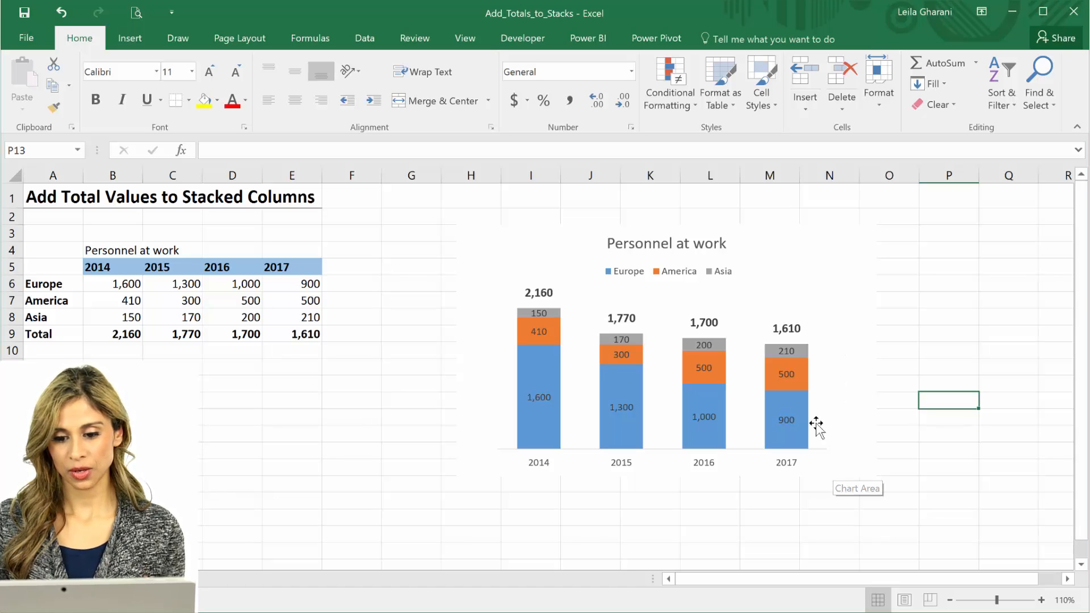
mouse_move(786, 417)
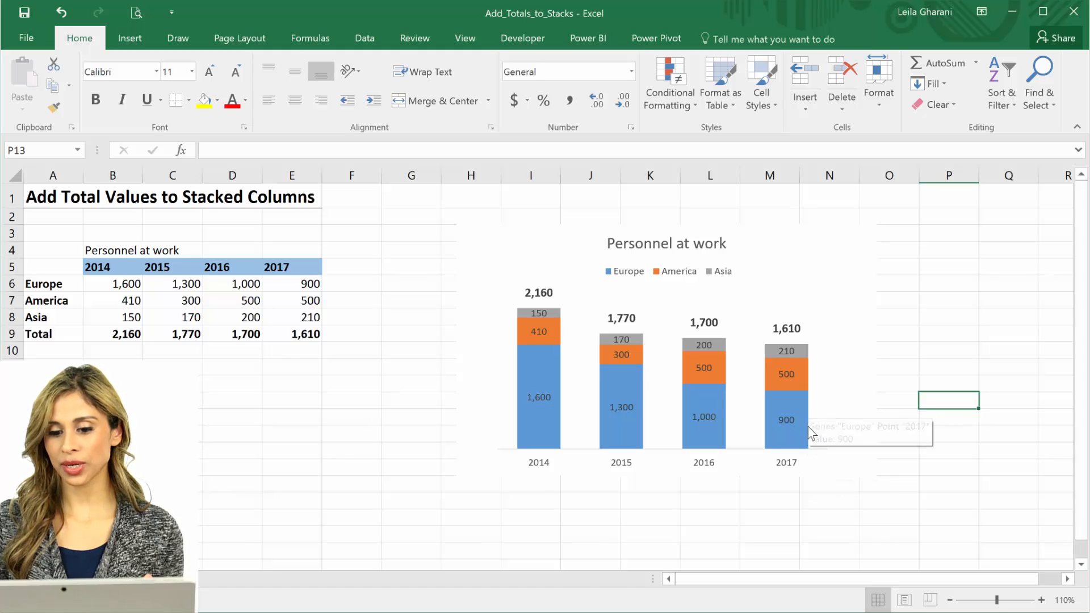
mouse_move(837, 422)
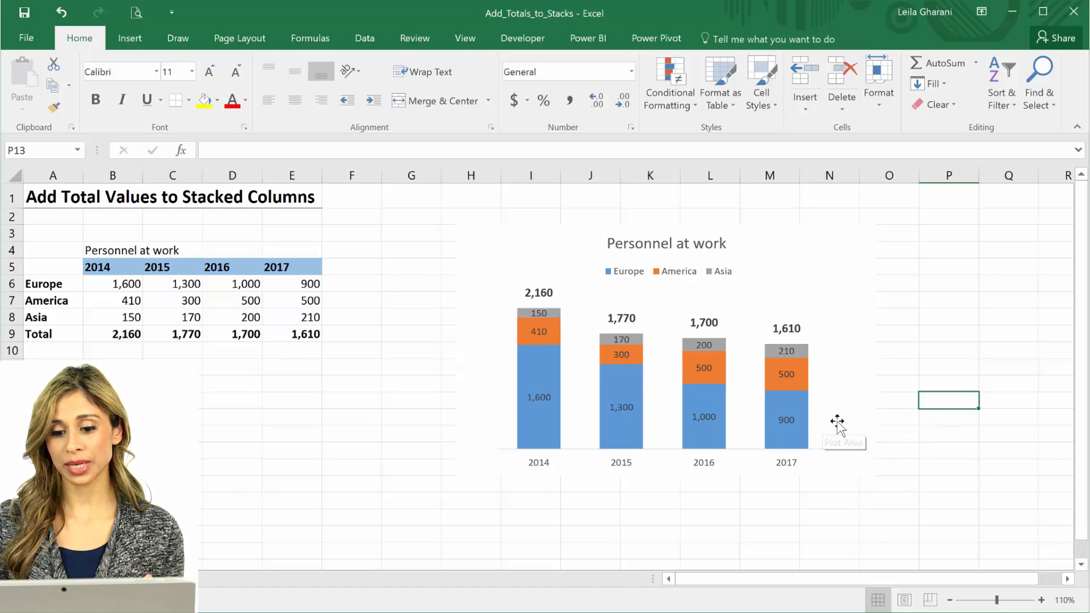
mouse_move(838, 424)
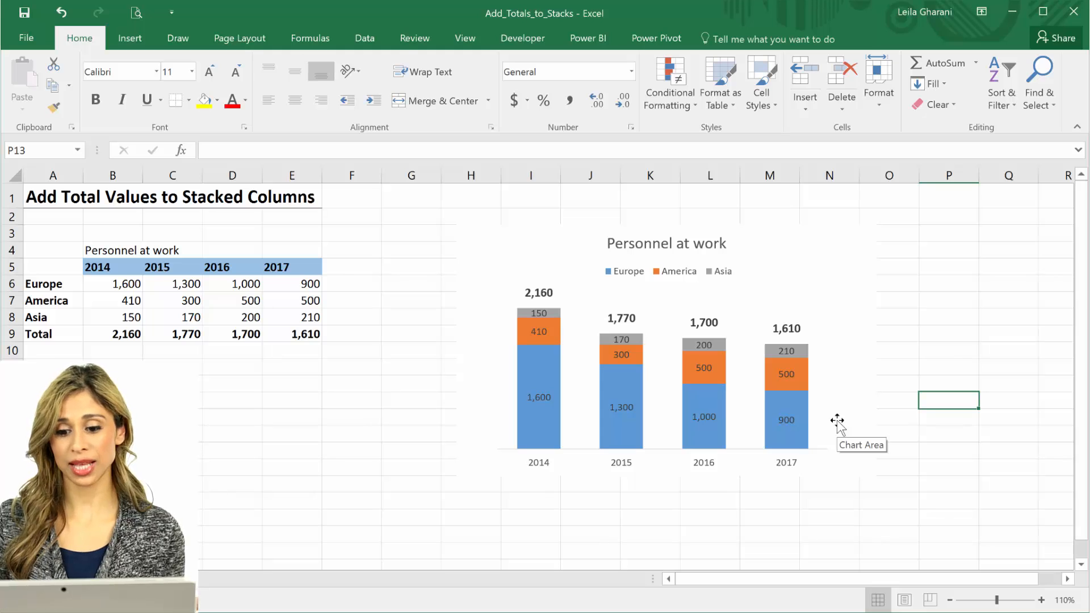
mouse_move(840, 368)
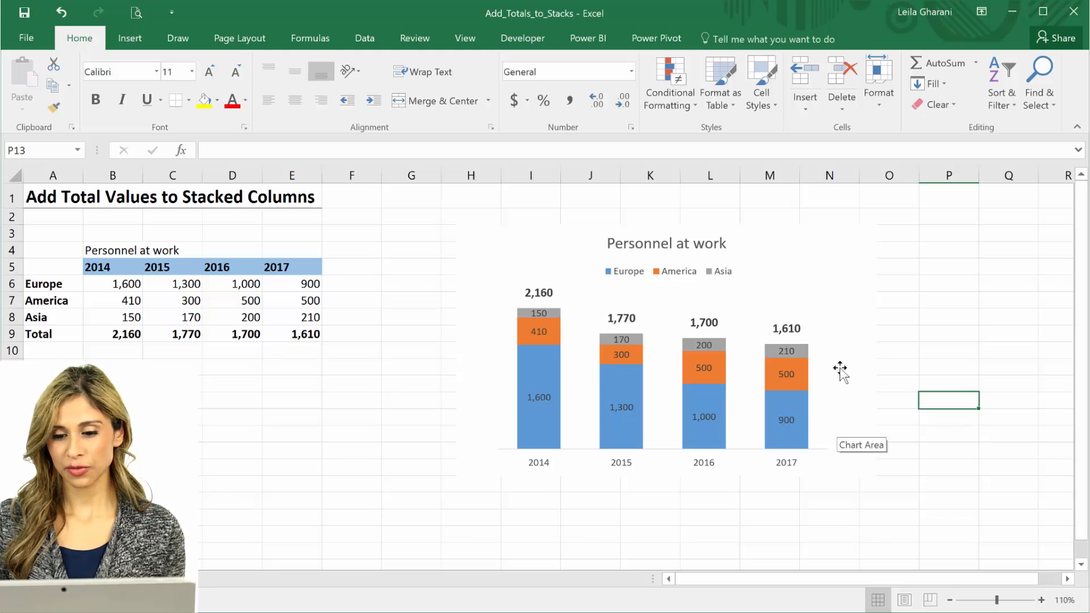
mouse_move(839, 375)
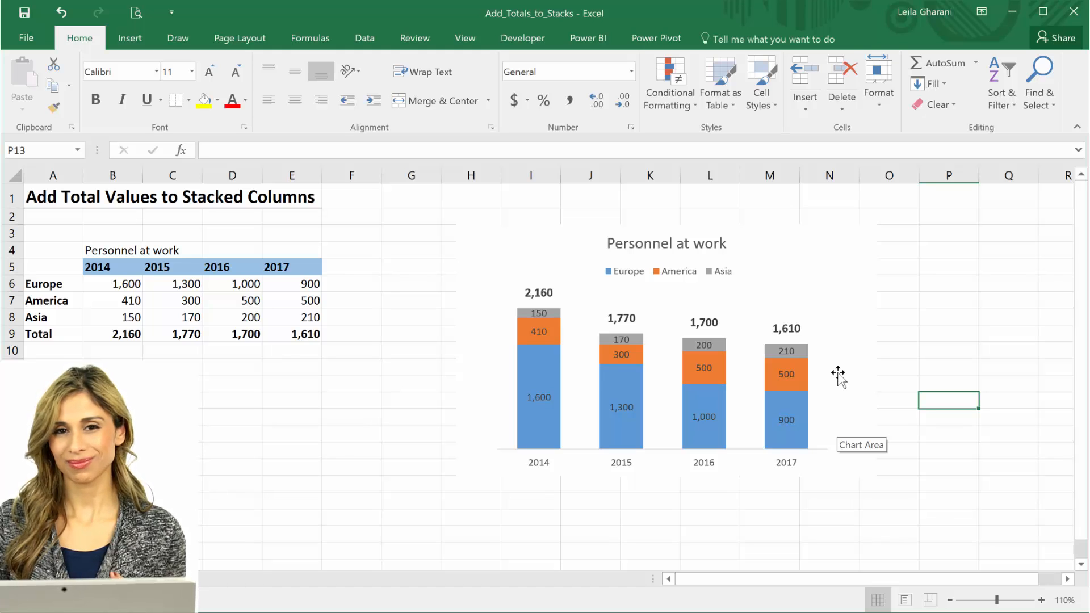
mouse_move(832, 402)
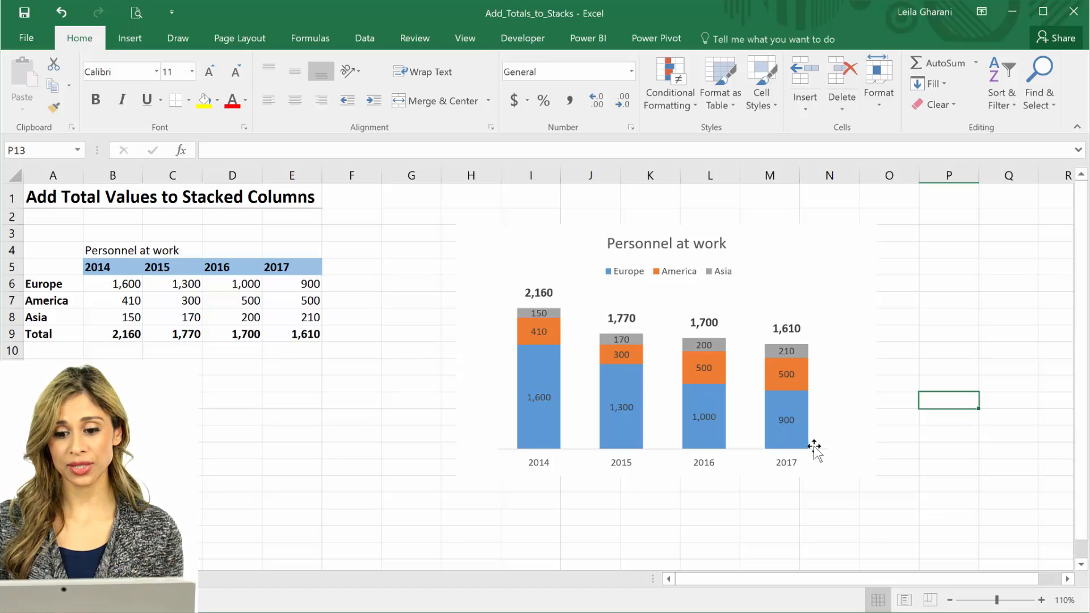
mouse_move(776, 427)
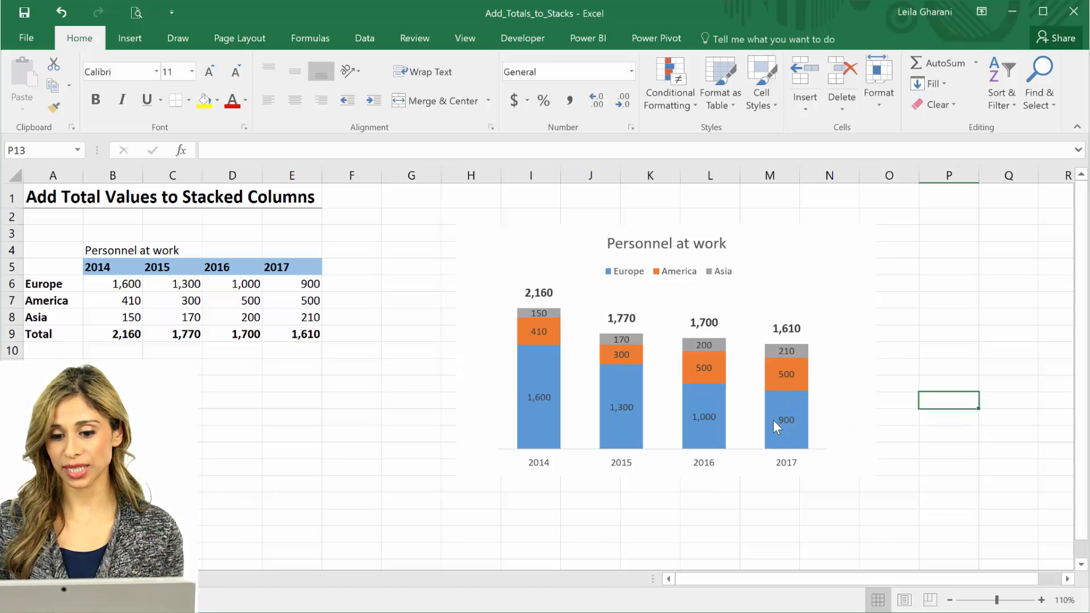
mouse_move(827, 381)
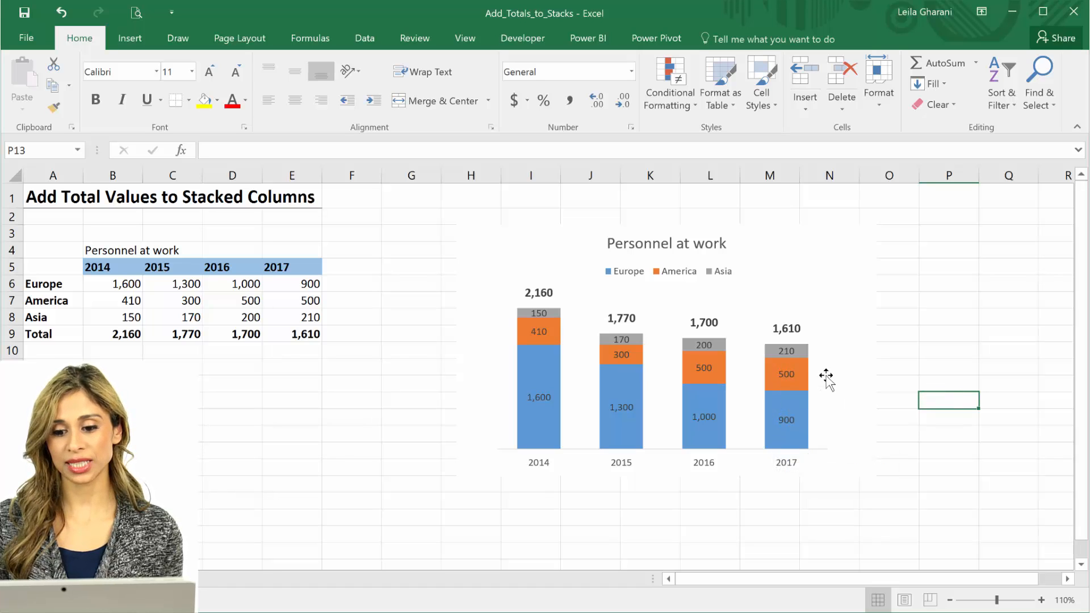
mouse_move(834, 381)
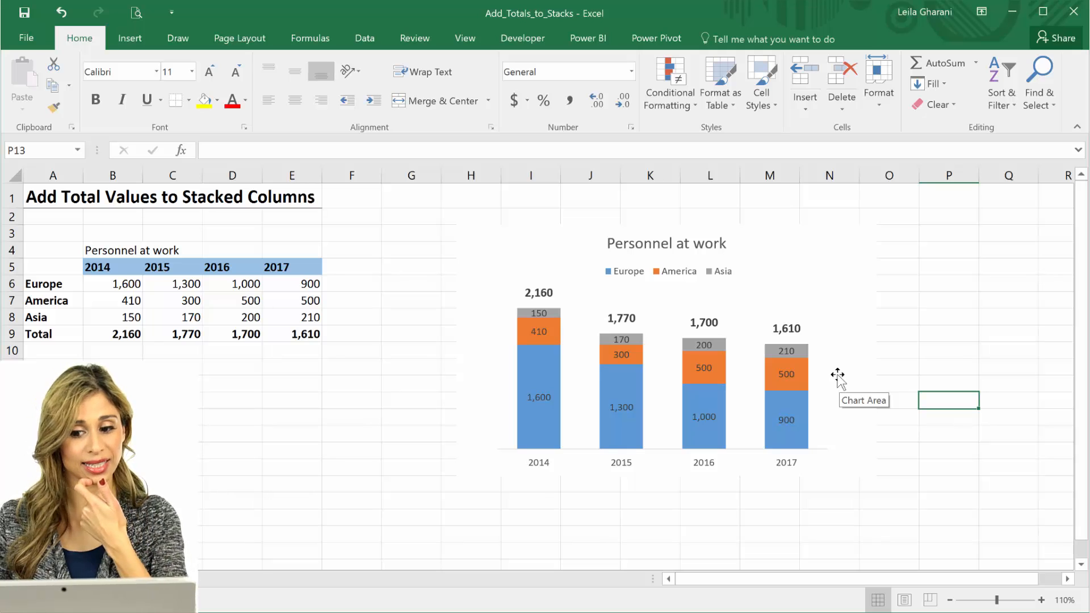
mouse_move(812, 416)
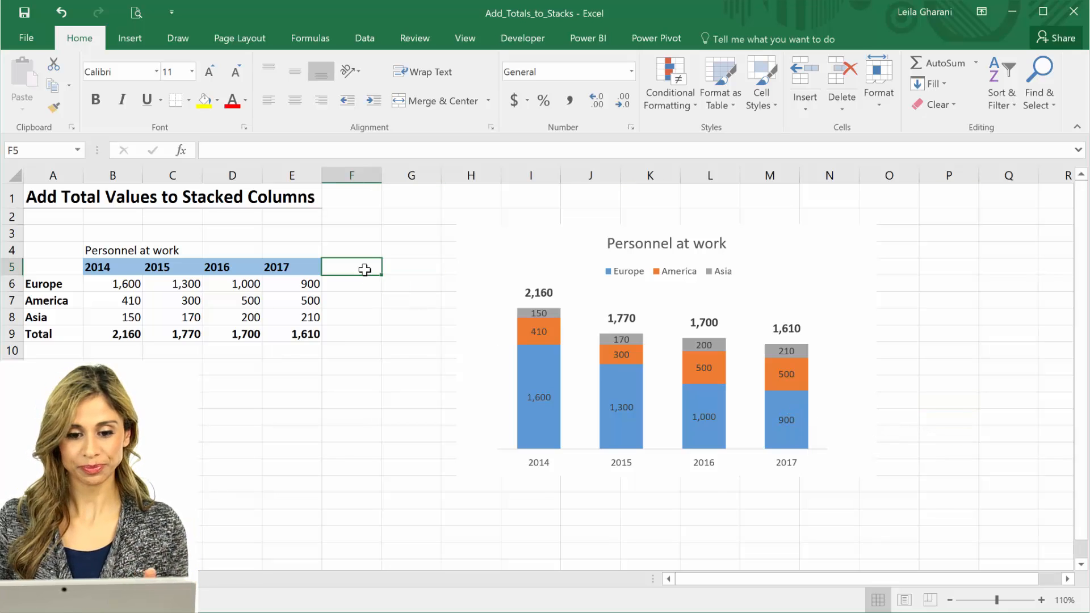
Head the helper block with 'data labels' and x and y column headings
text(x)
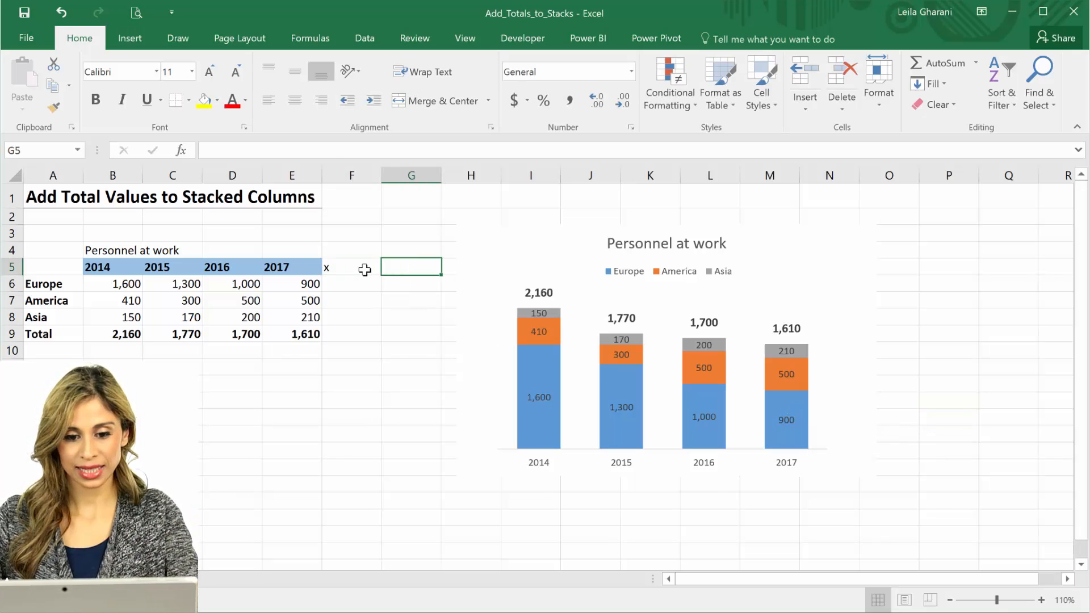
text(y)
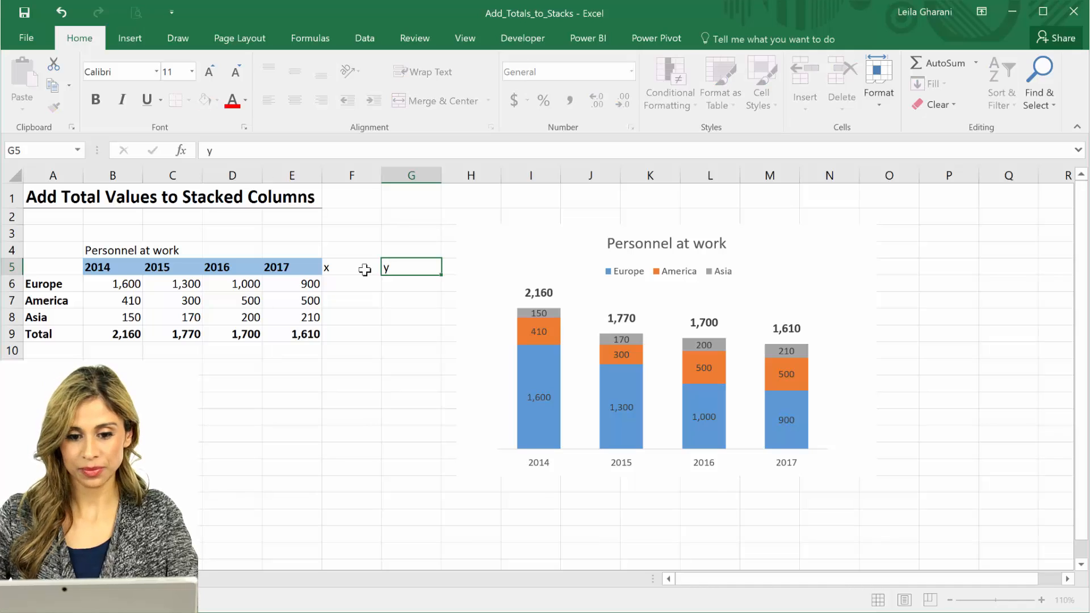
text(data labels)
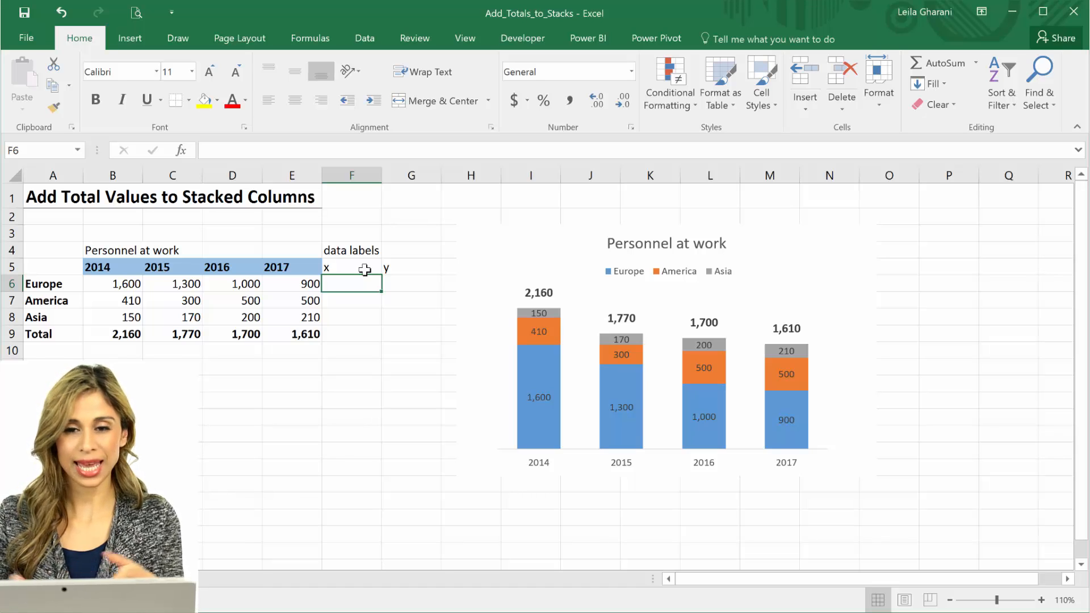
Fill the x column with =COUNTA(B5:E5), giving Europe, America and Asia an x of 5
text(=)
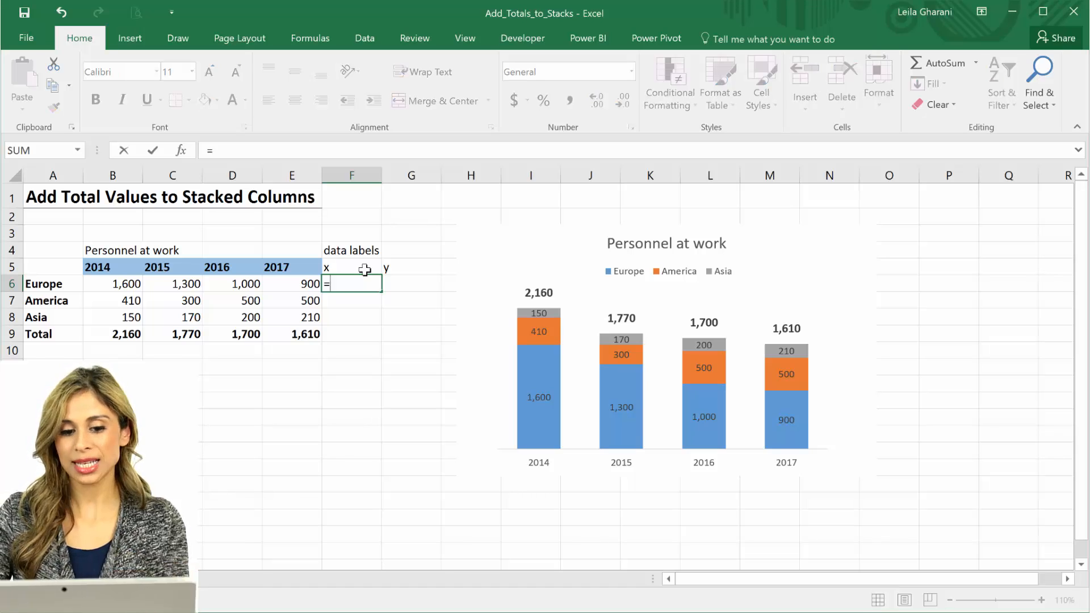
text(c)
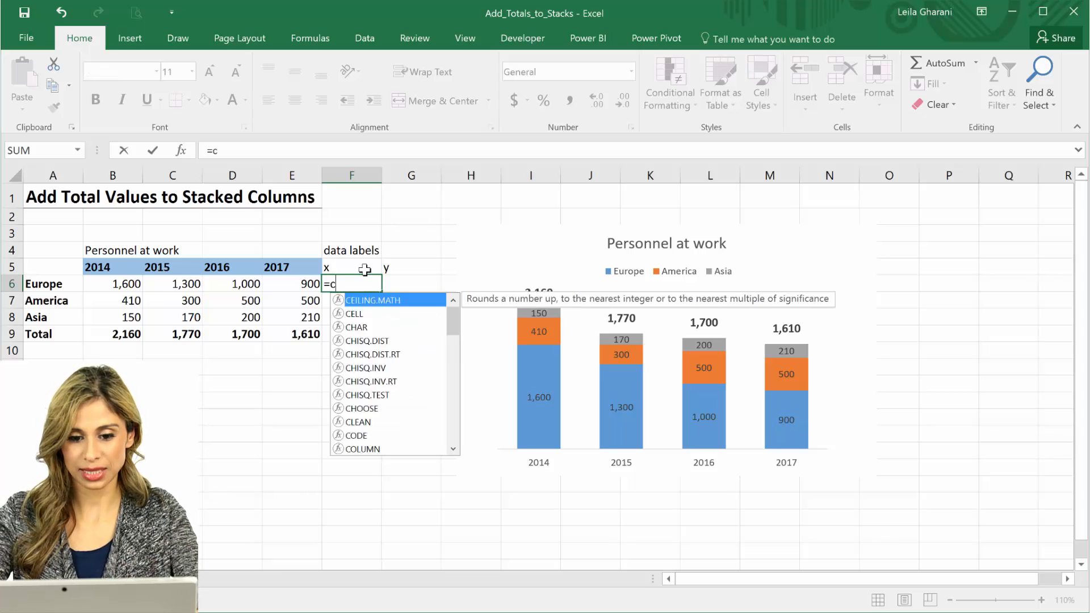
text(ounta()
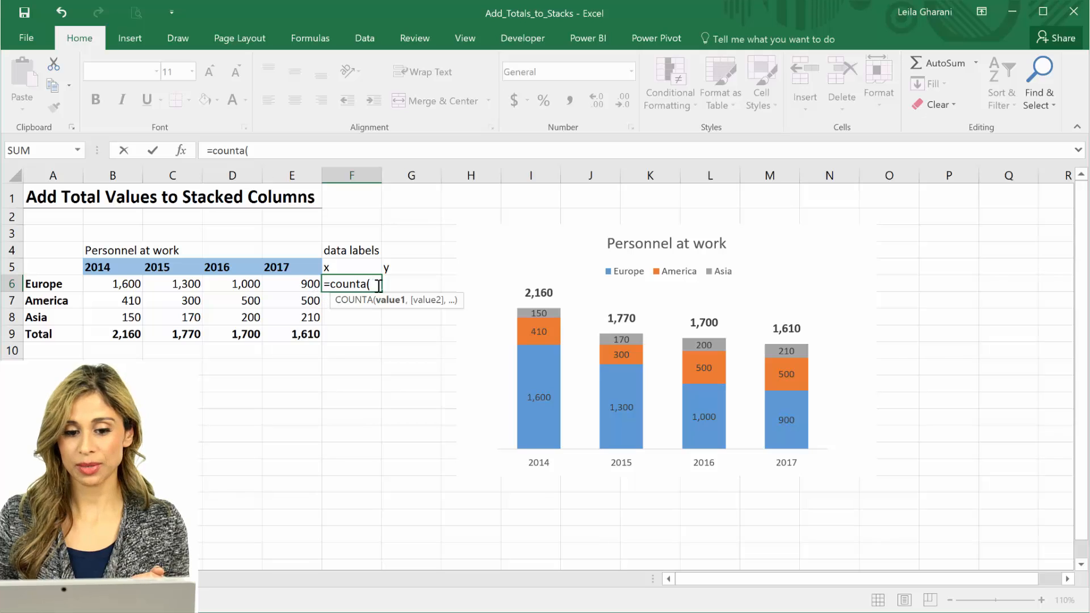
drag(99, 250, 292, 266)
text(=F6)
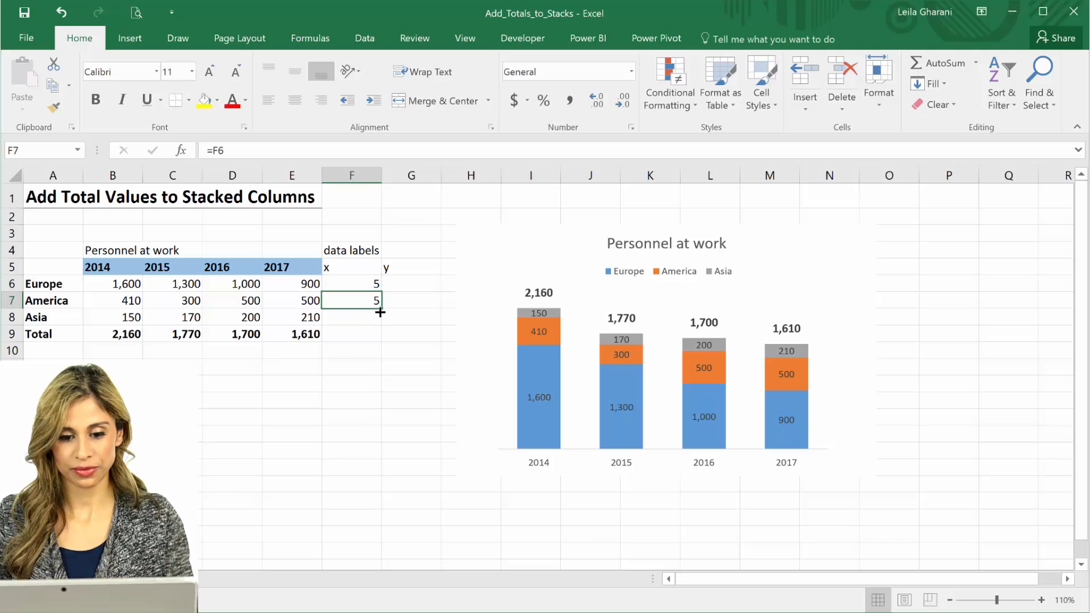
drag(379, 287, 379, 317)
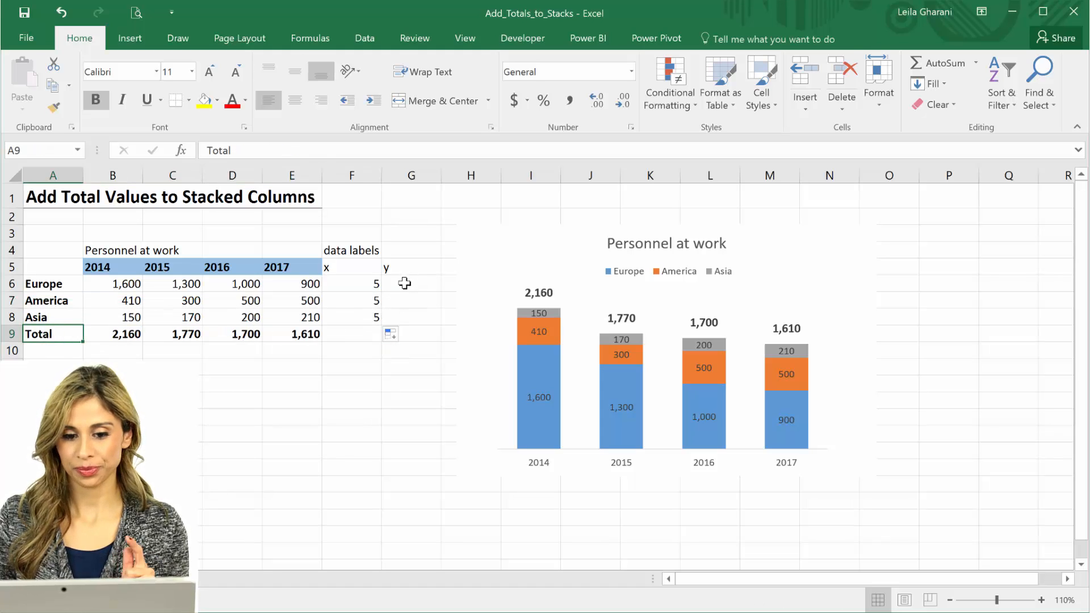
Fill the y column with =SUM($E$6:E6)-E6/2 midpoints: 450, 1150 and 1505
click(411, 284)
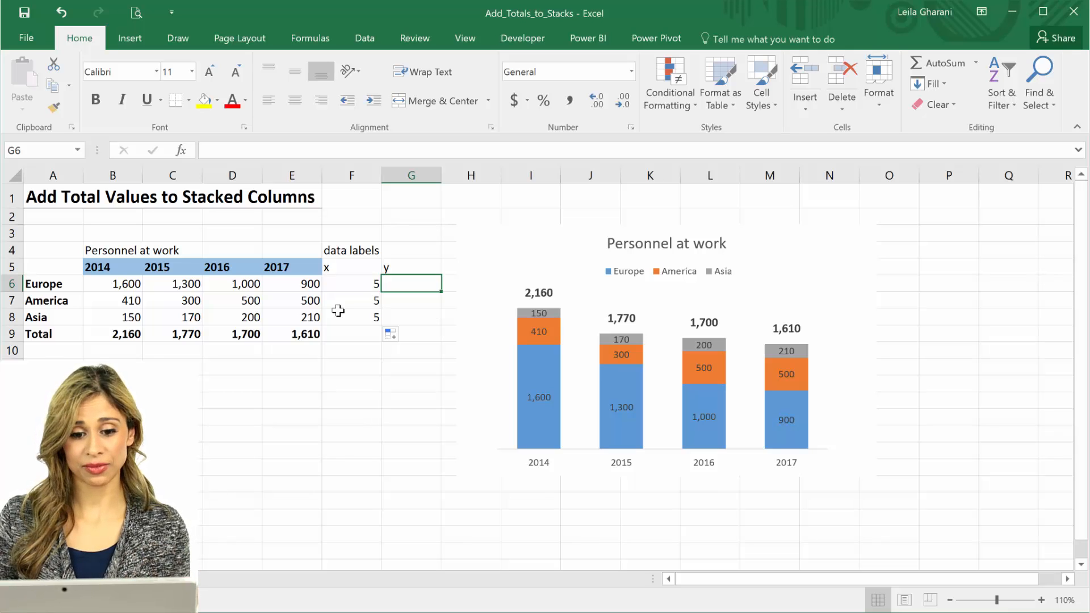
click(292, 284)
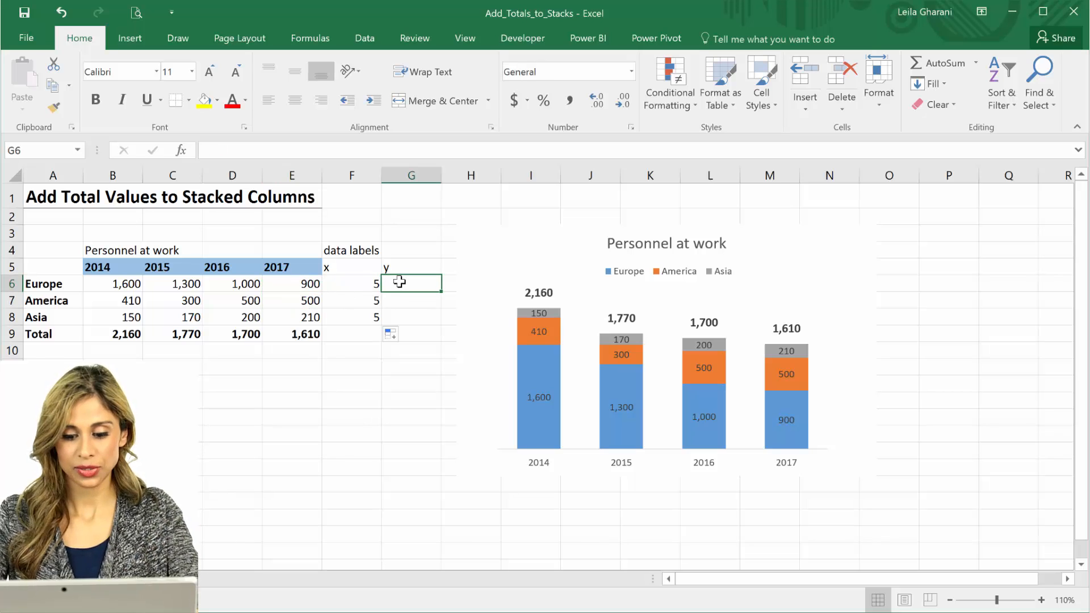
text(=sum()
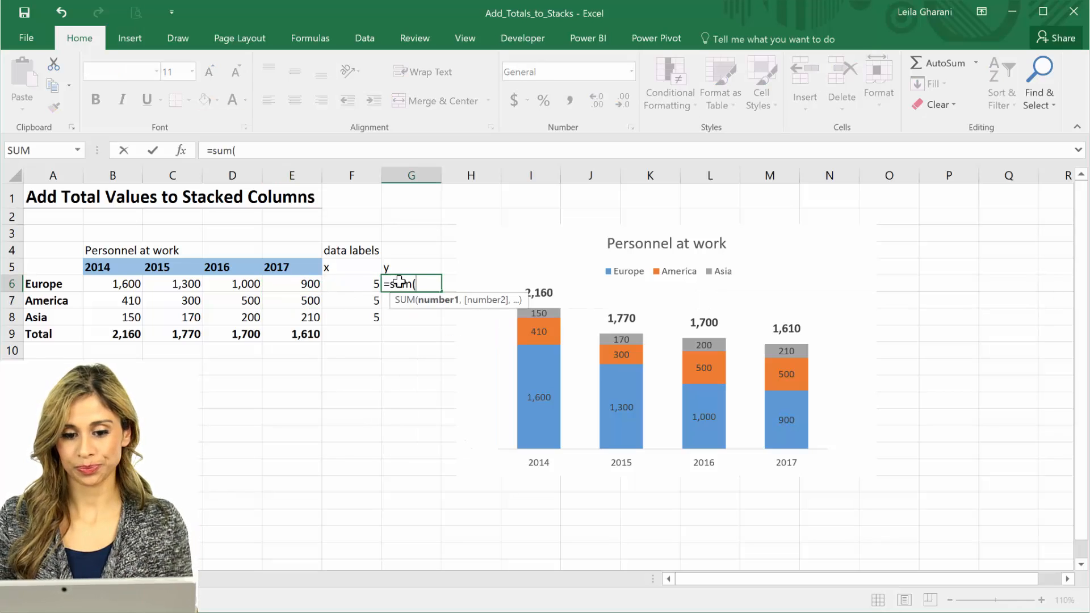
click(291, 283)
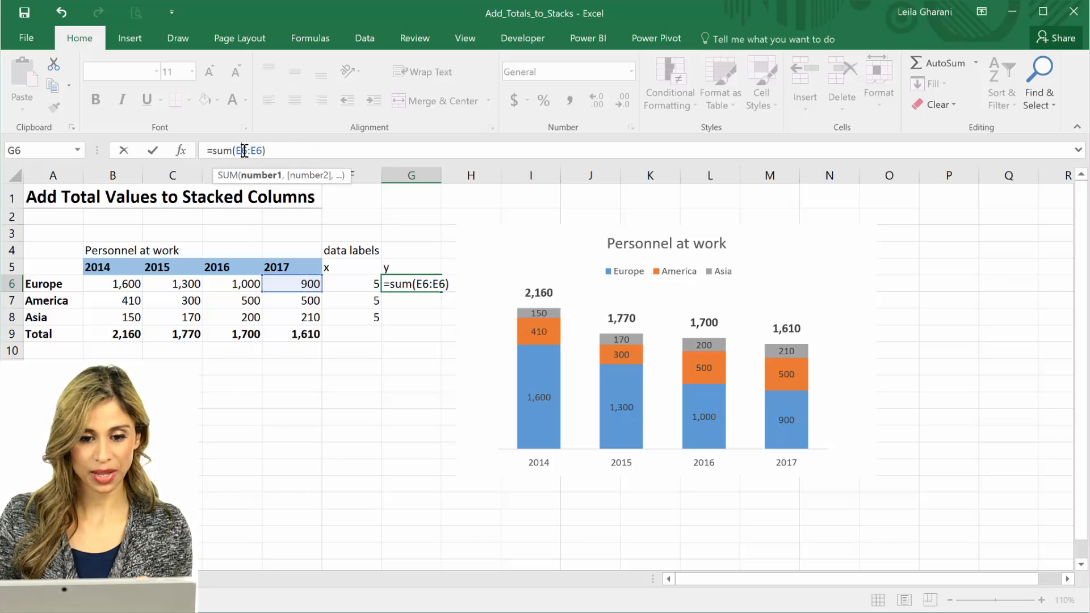
key(f4)
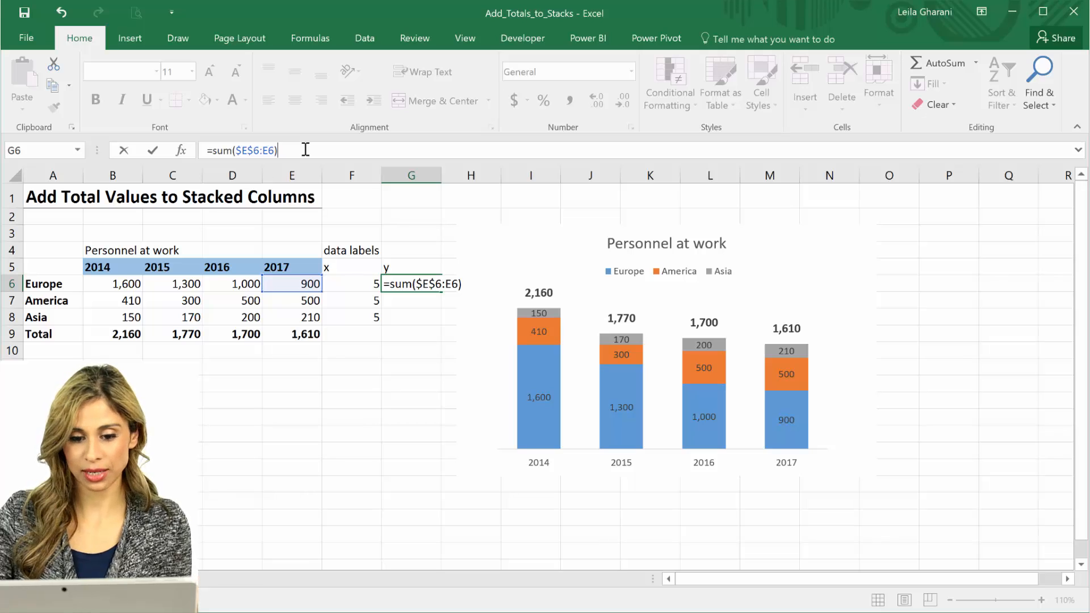
text(-E6/2)
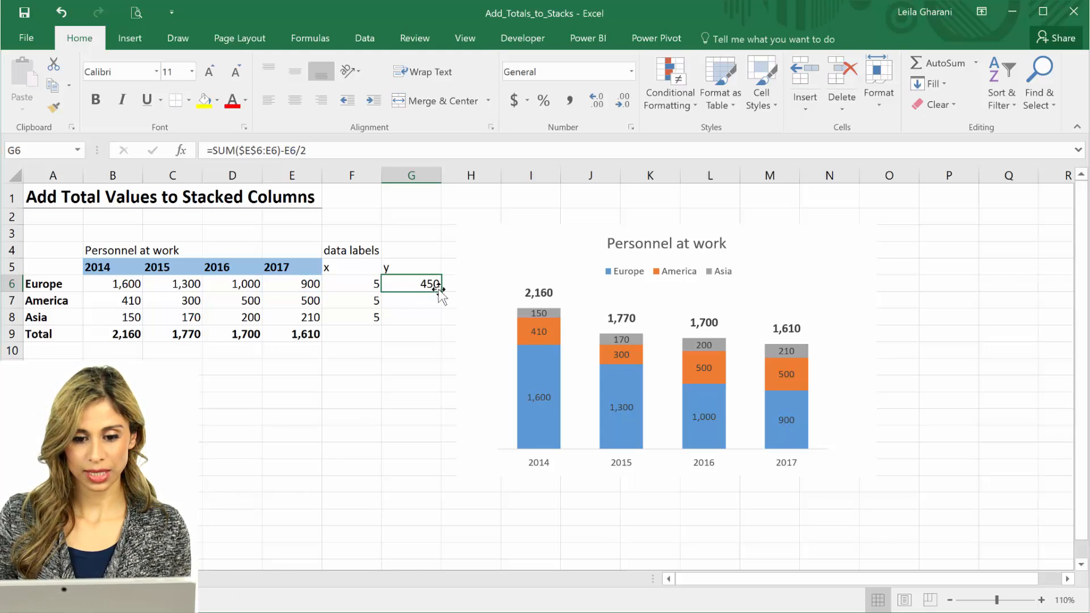
drag(438, 288, 431, 317)
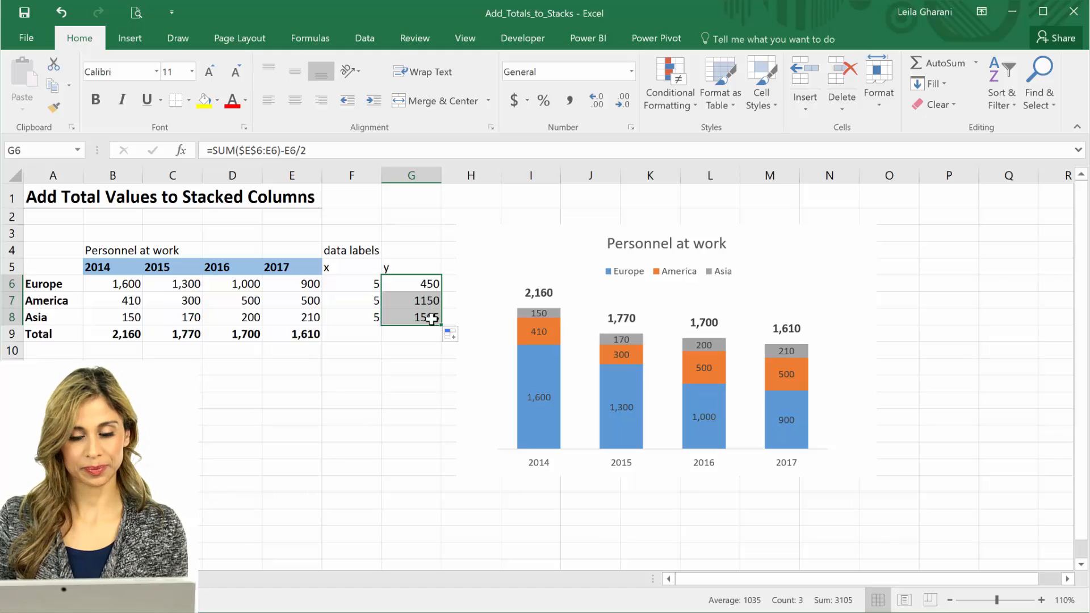
click(411, 316)
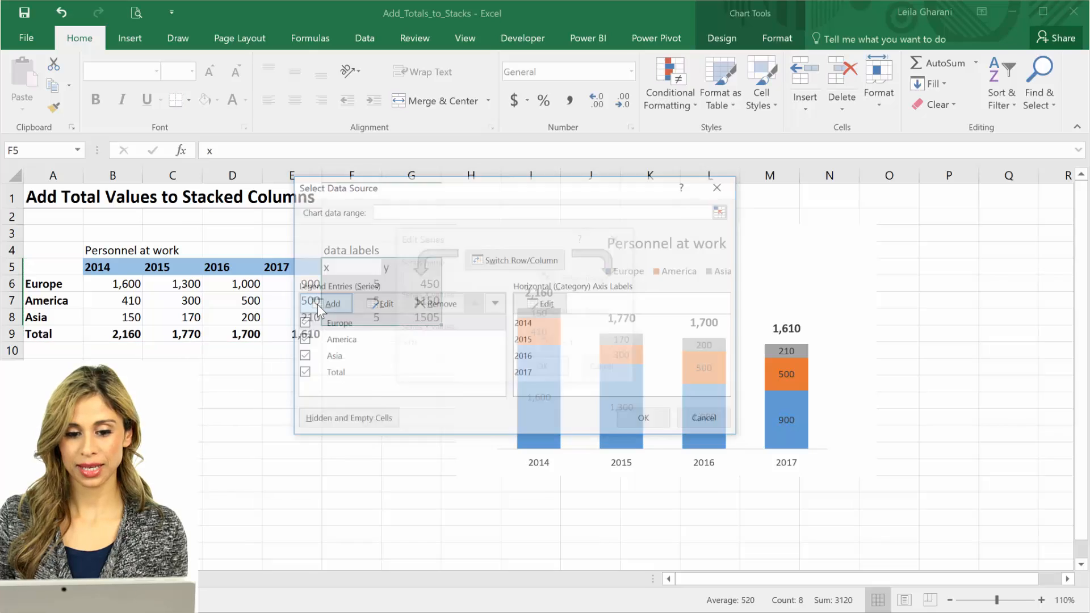
Add a 'data labels' scatter series from the helper x and y columns and offset its x with =COUNTA(B5:E5)+1
click(332, 304)
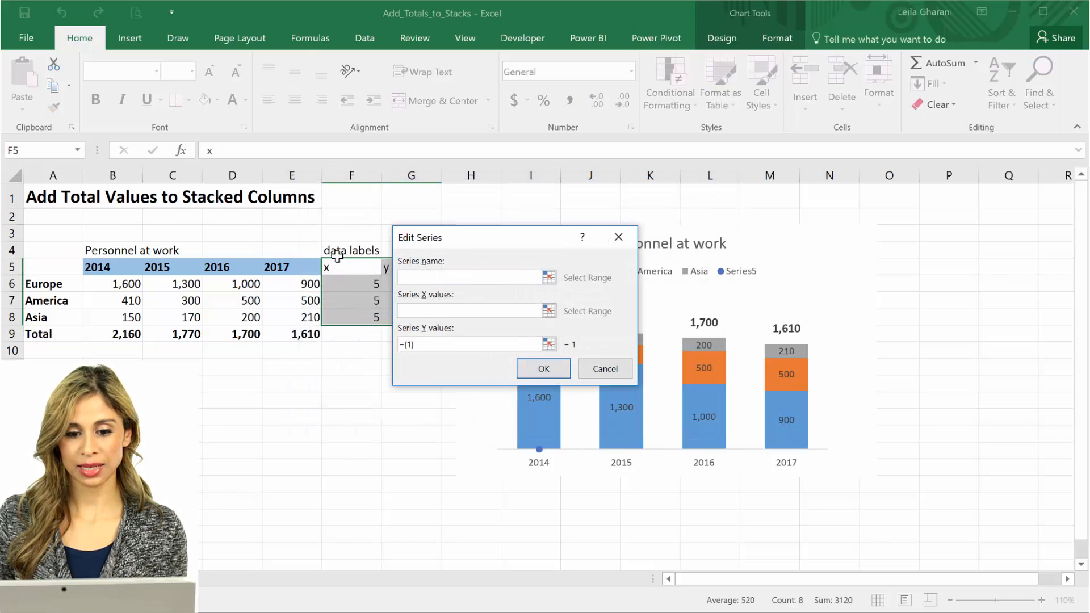
click(351, 250)
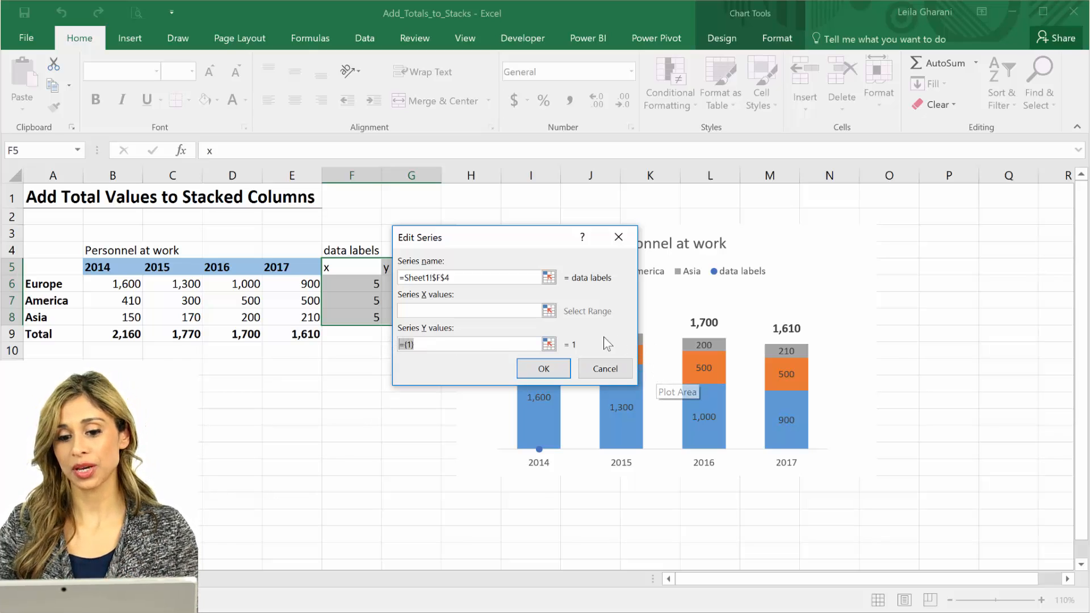
mouse_move(618, 347)
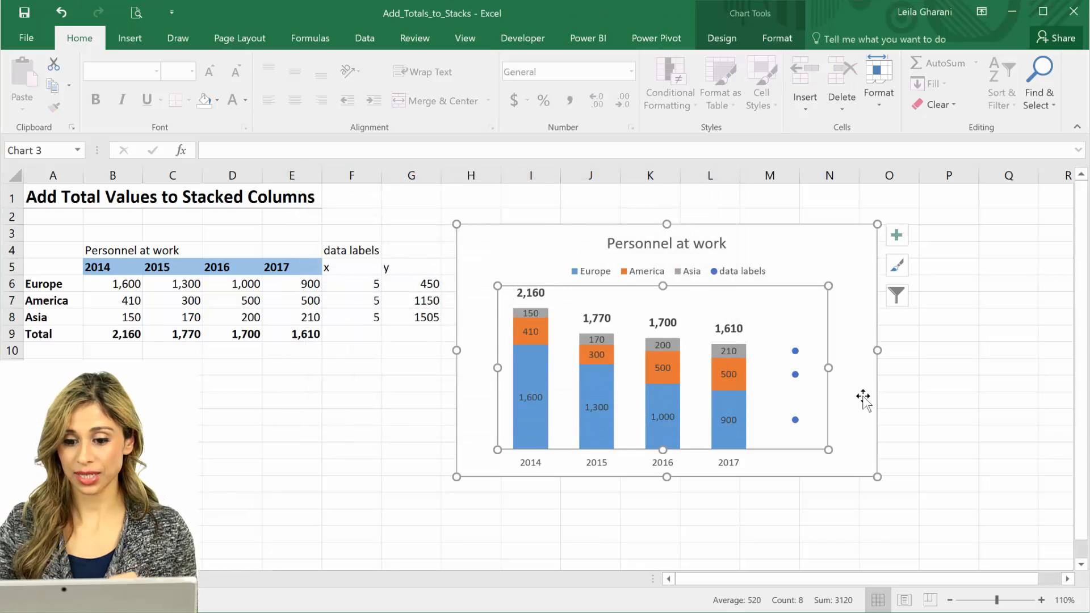
mouse_move(795, 424)
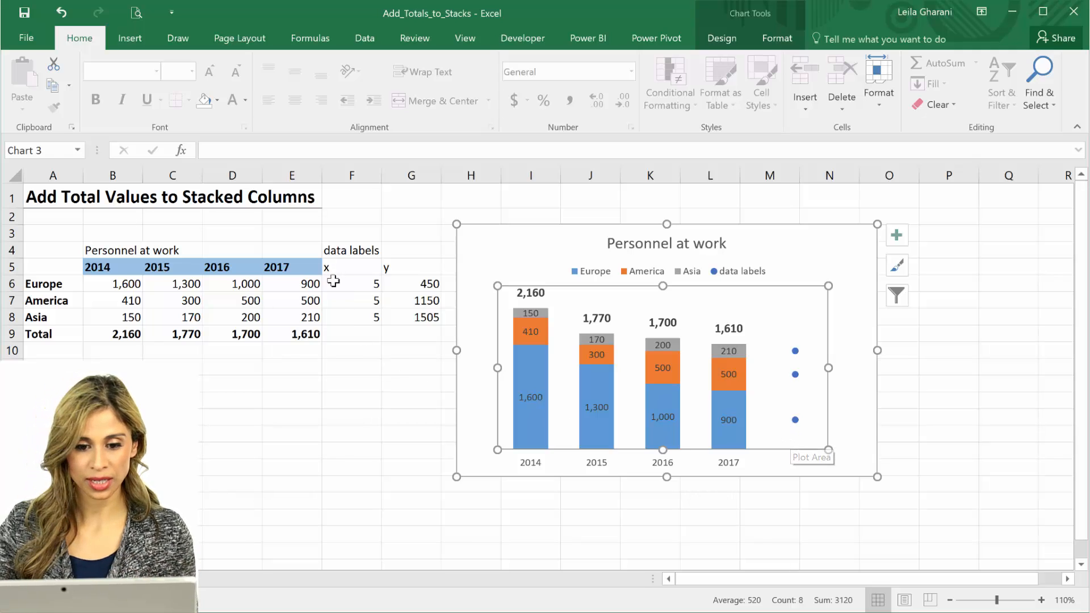
text(=COUNTA(B5:E5)+1)
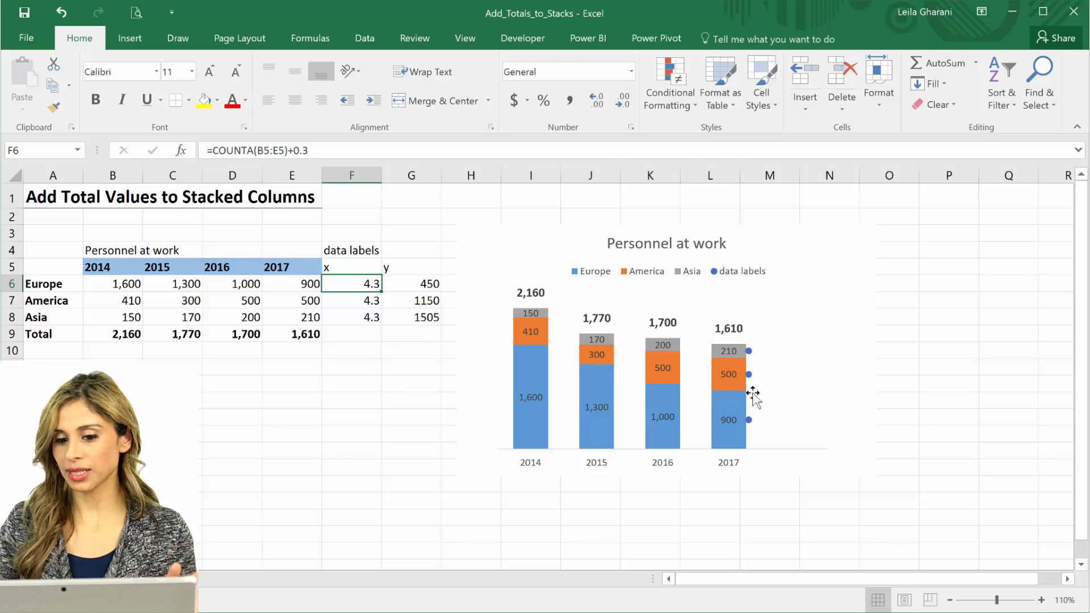
mouse_move(749, 421)
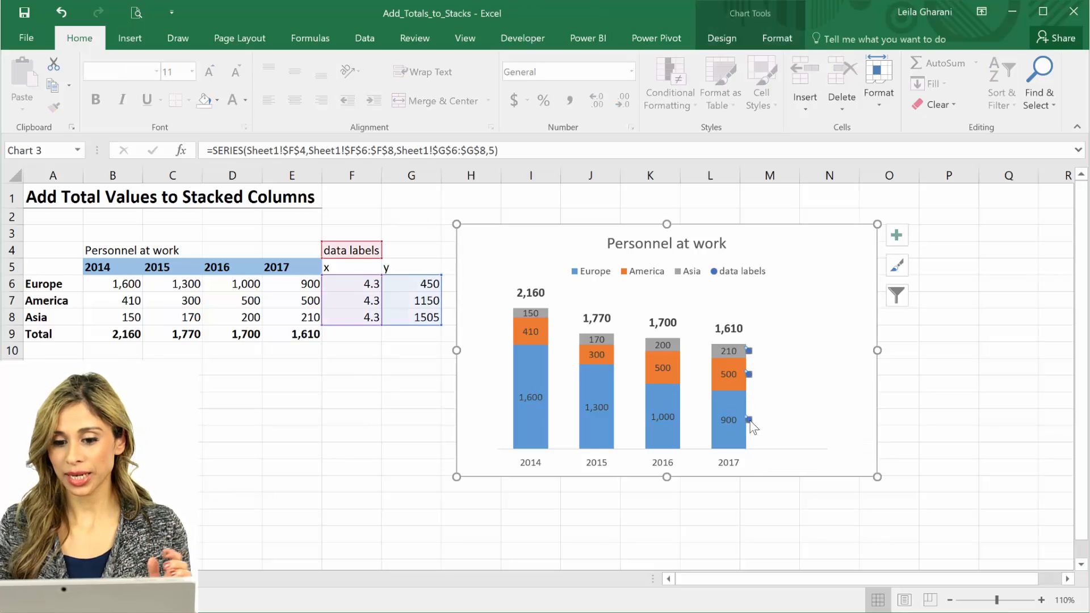
Show value labels 1505, 1150 and 450 to the right of the helper dots
right_click(728, 419)
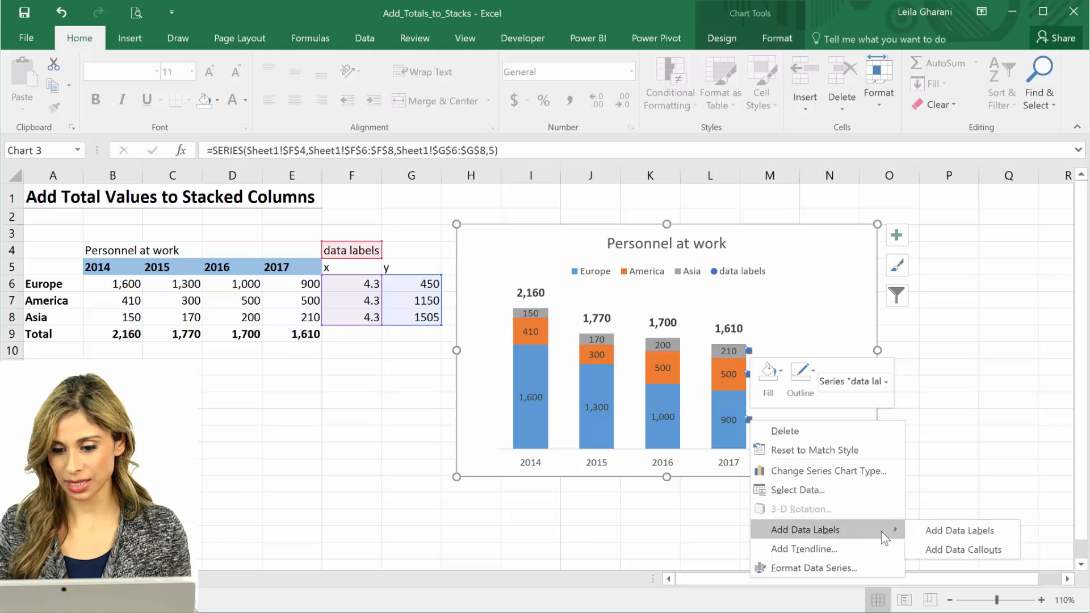
click(960, 530)
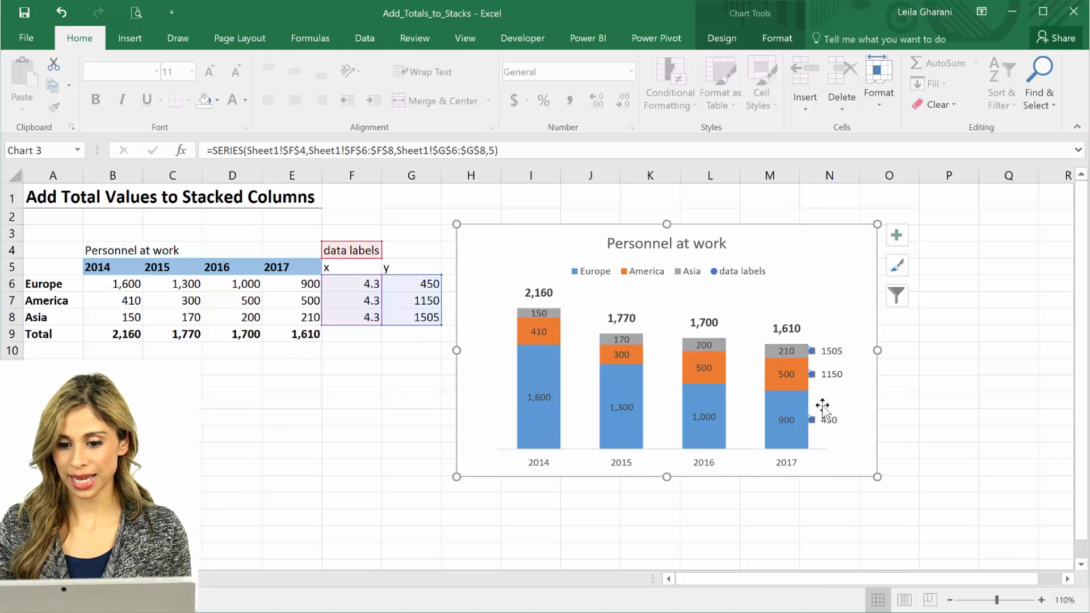
mouse_move(827, 376)
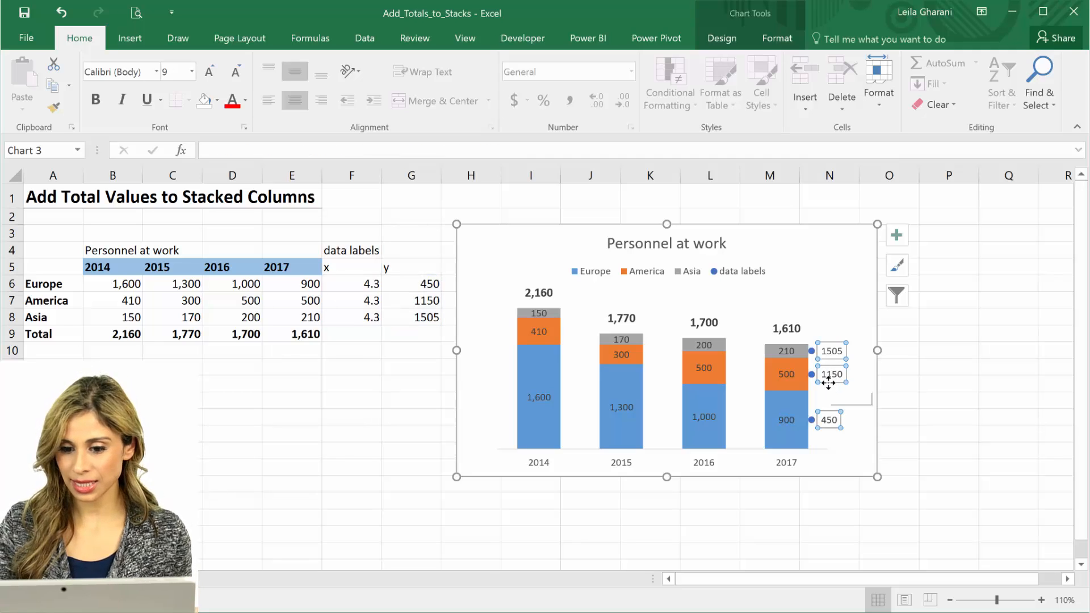
mouse_move(828, 382)
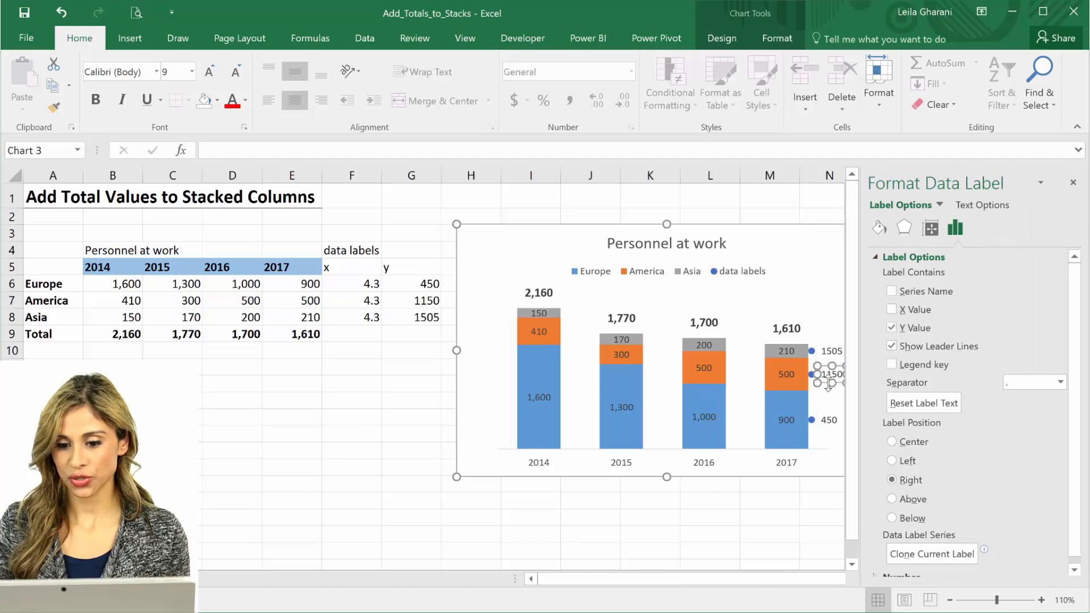
click(721, 39)
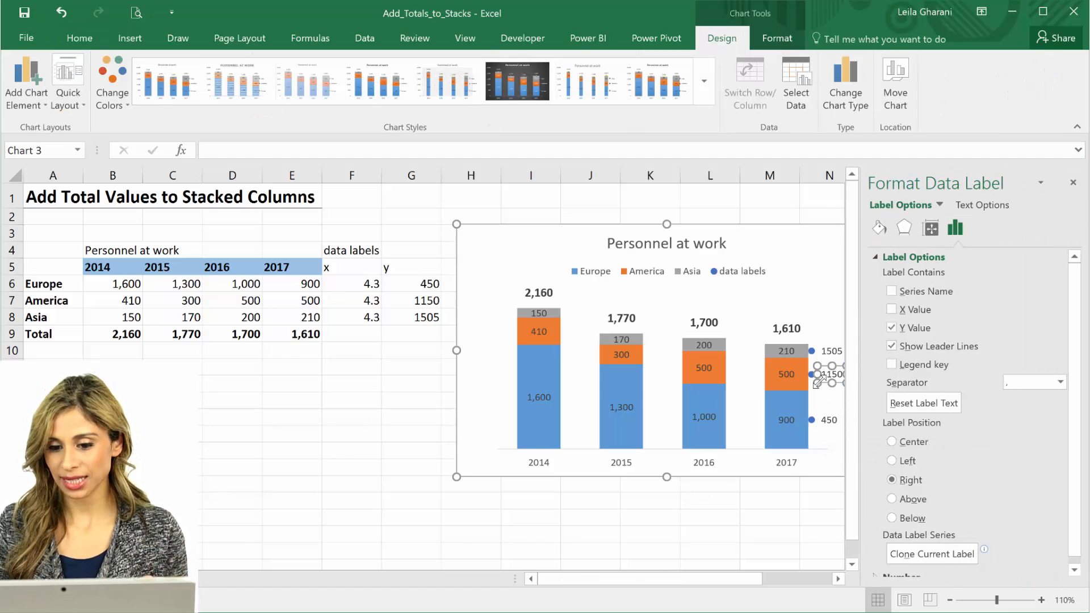
mouse_move(813, 376)
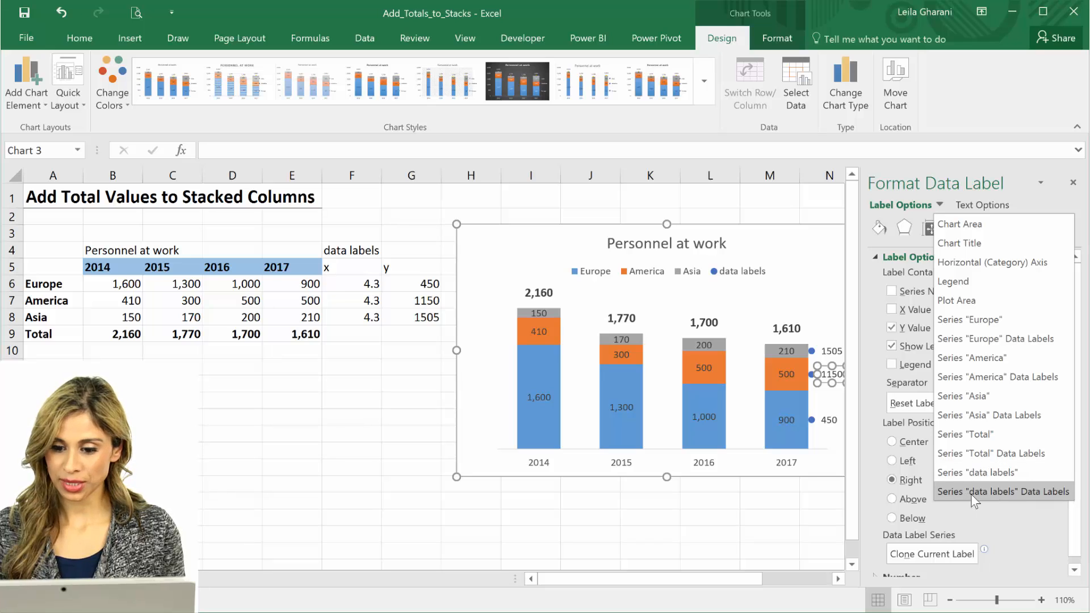
Set the helper labels to Value From Cells A6:A8 so they read Asia, America, Europe, with Y Value off
click(1002, 492)
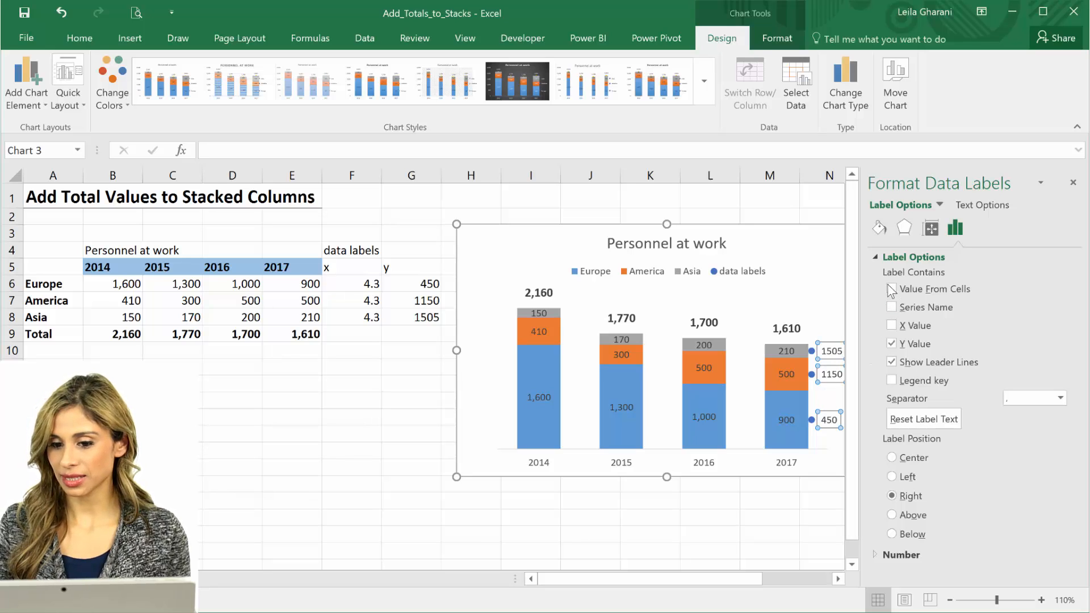
click(892, 288)
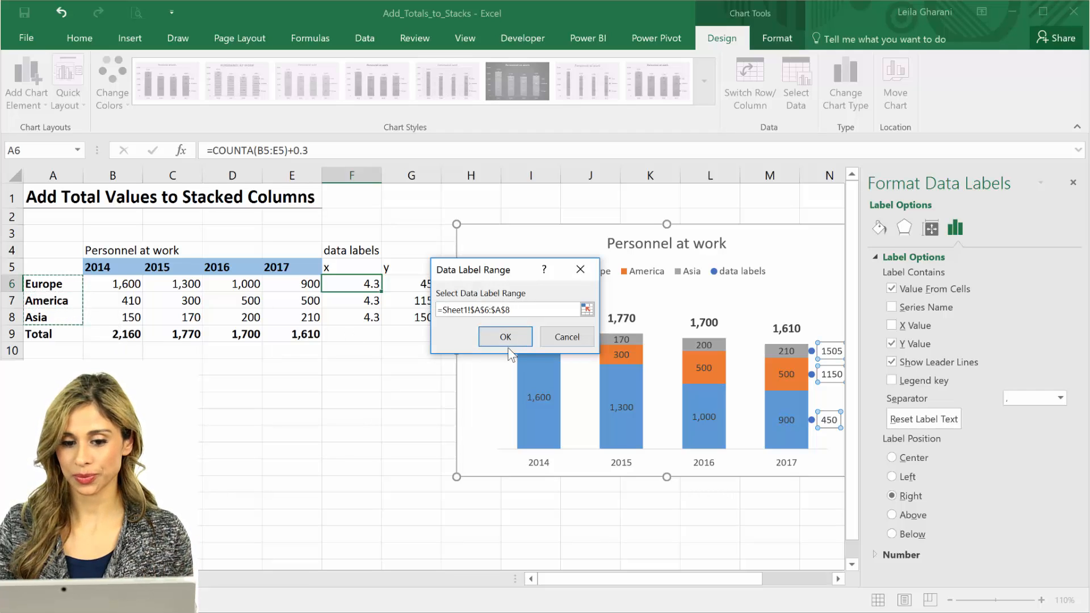
click(504, 336)
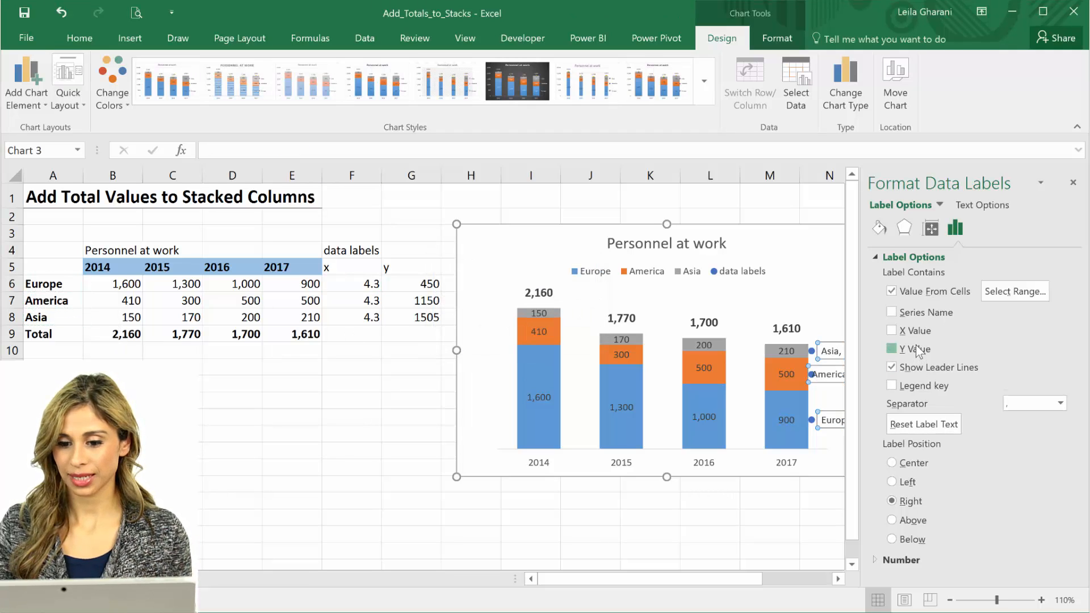
click(892, 348)
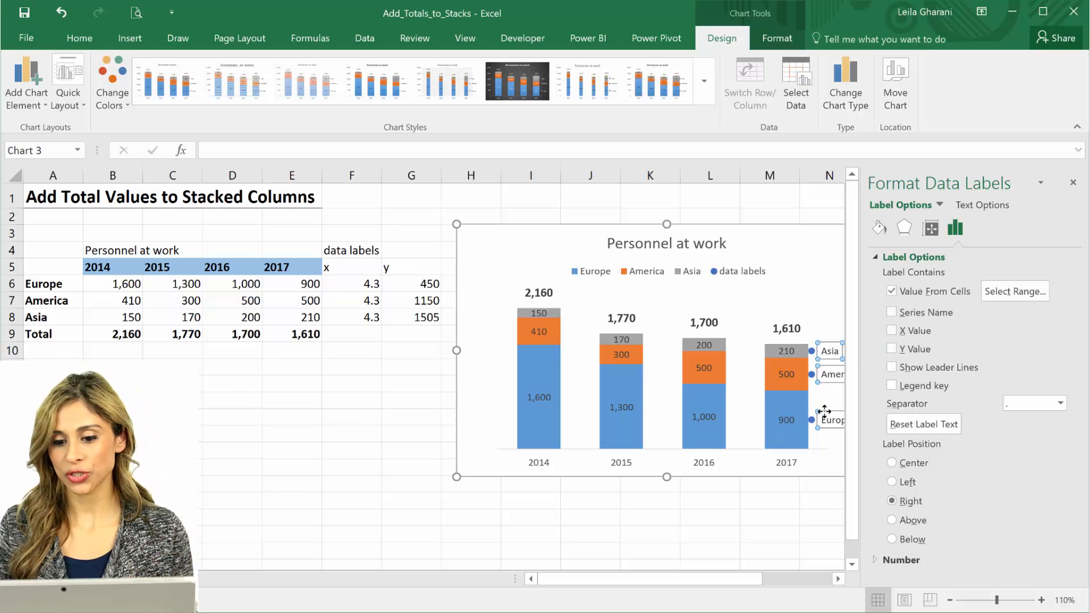
click(827, 420)
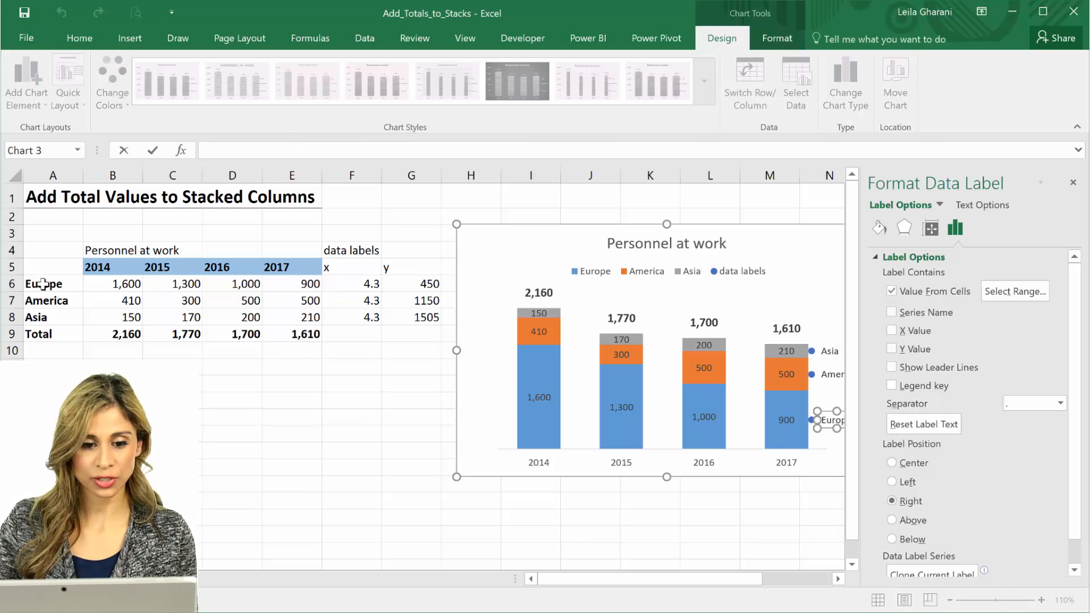
mouse_move(832, 376)
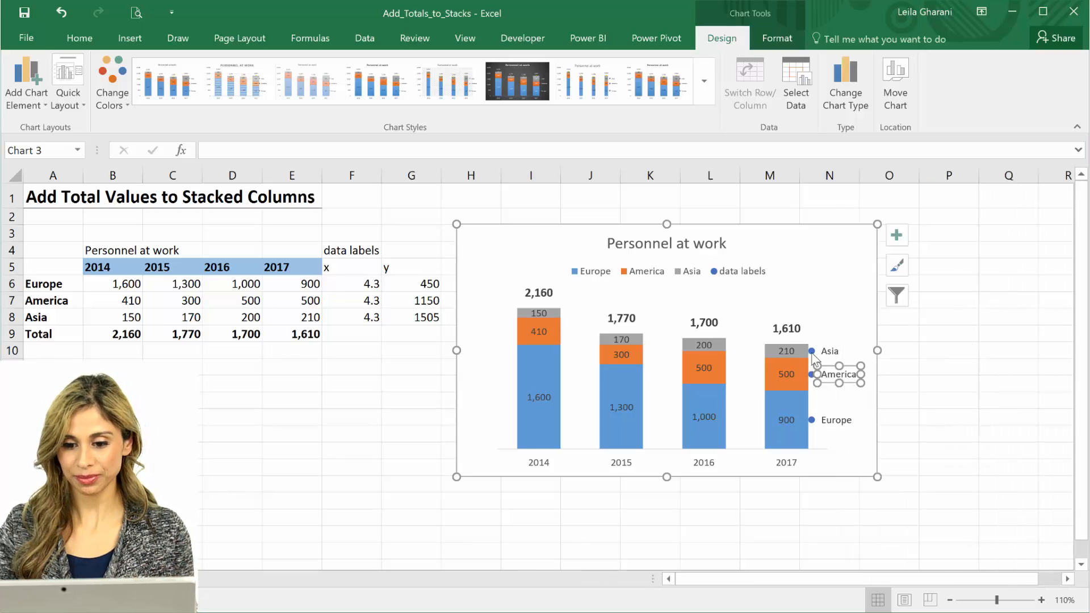
Give the helper dots no fill or outline, remove the legend and enlarge the plot area
click(811, 351)
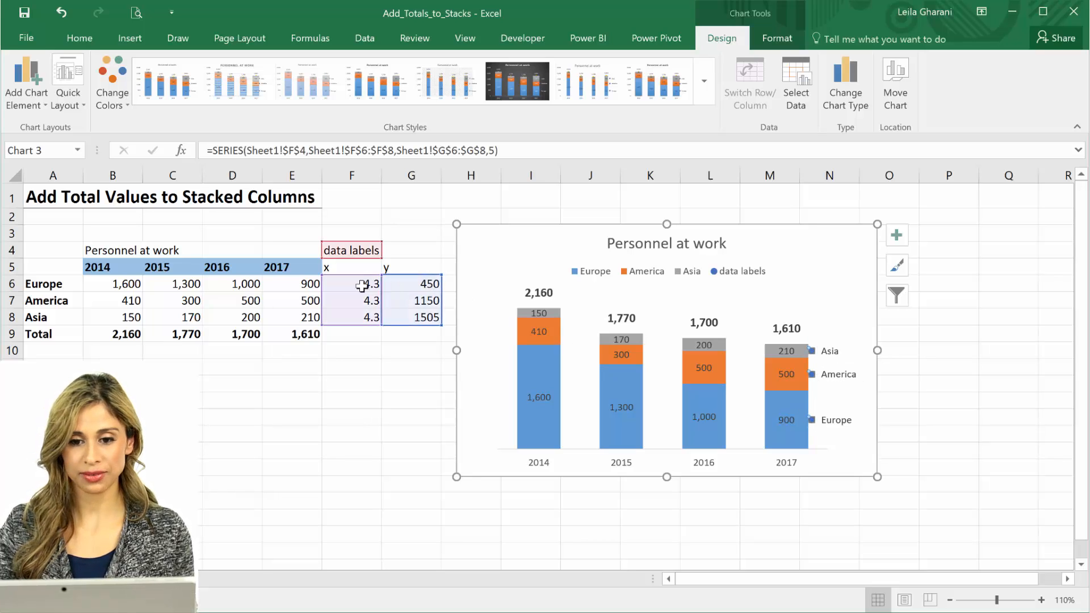
click(777, 38)
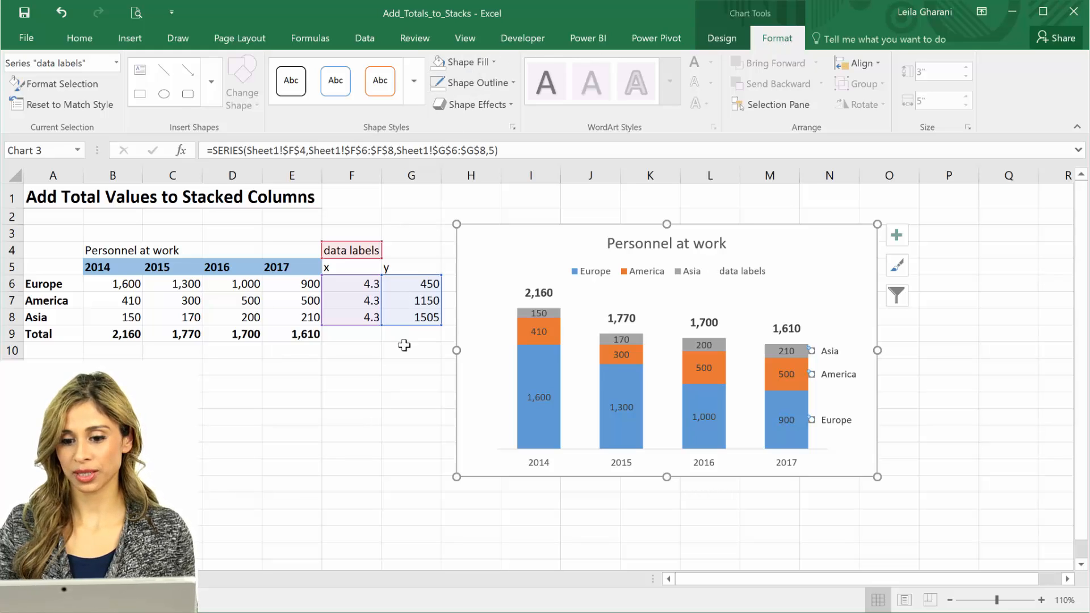
click(410, 366)
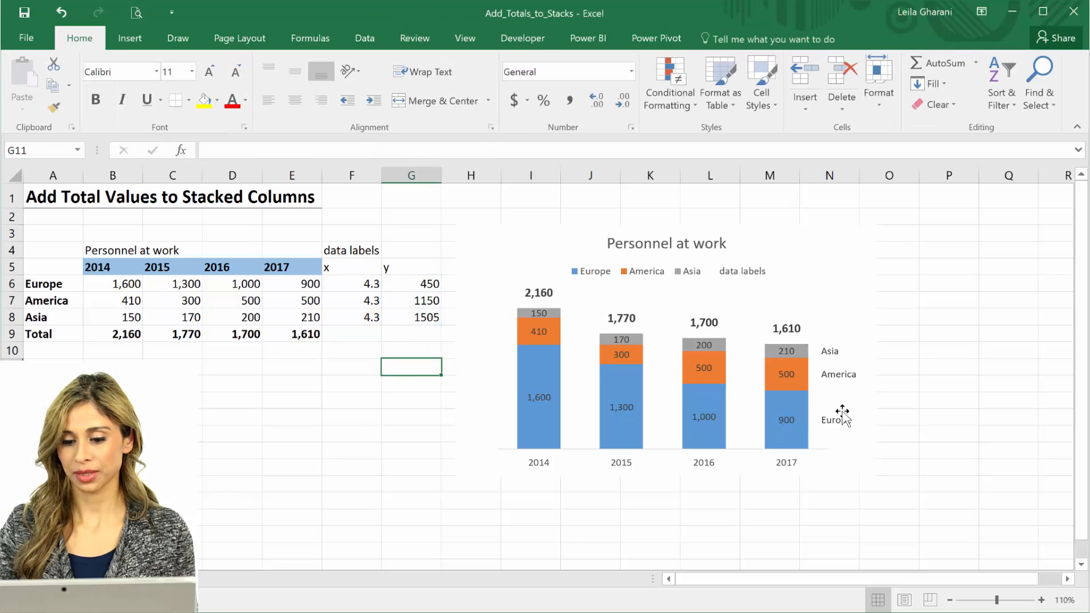
mouse_move(744, 318)
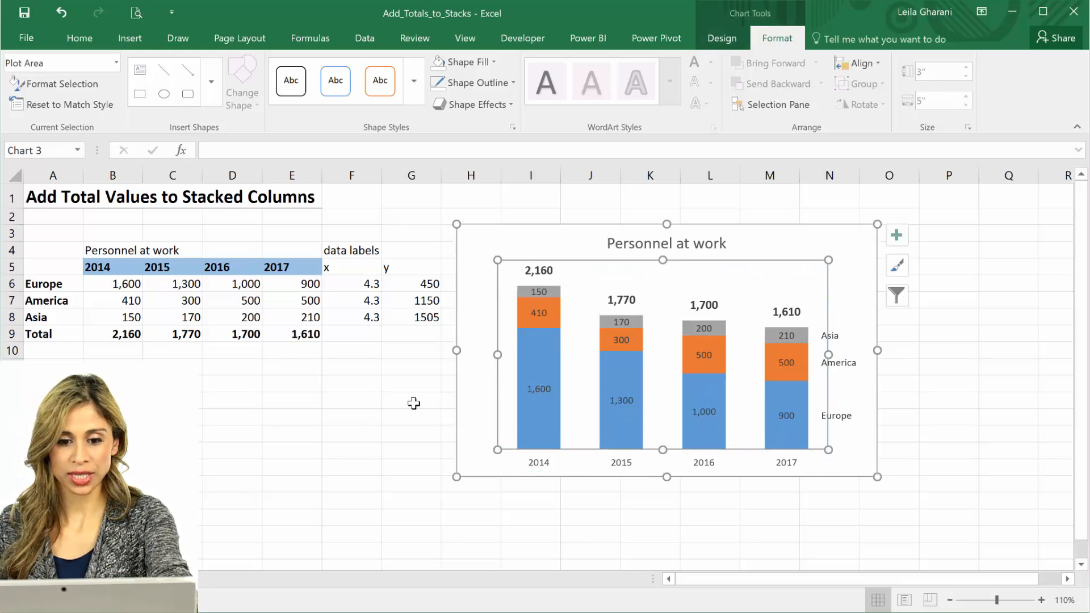
click(292, 299)
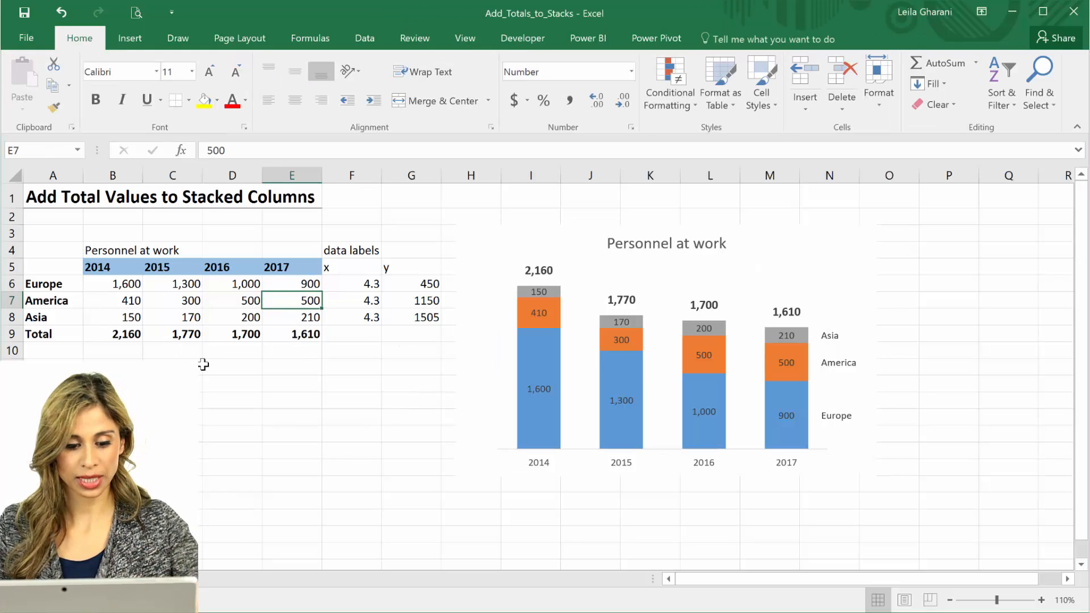
Set America's 2017 value to 1000 and make the region name labels bold
text(1000)
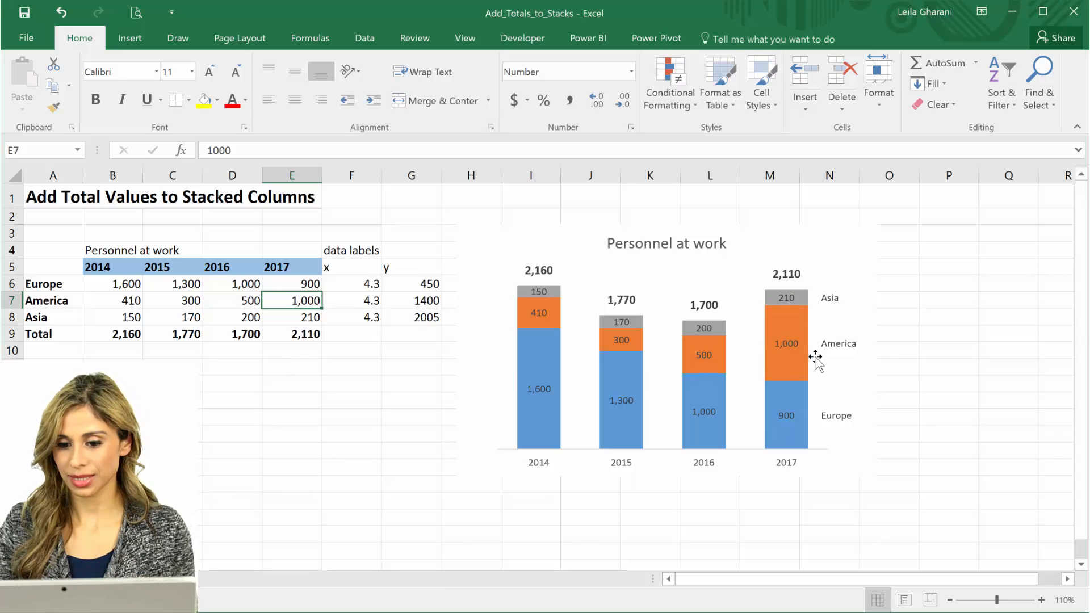
mouse_move(785, 415)
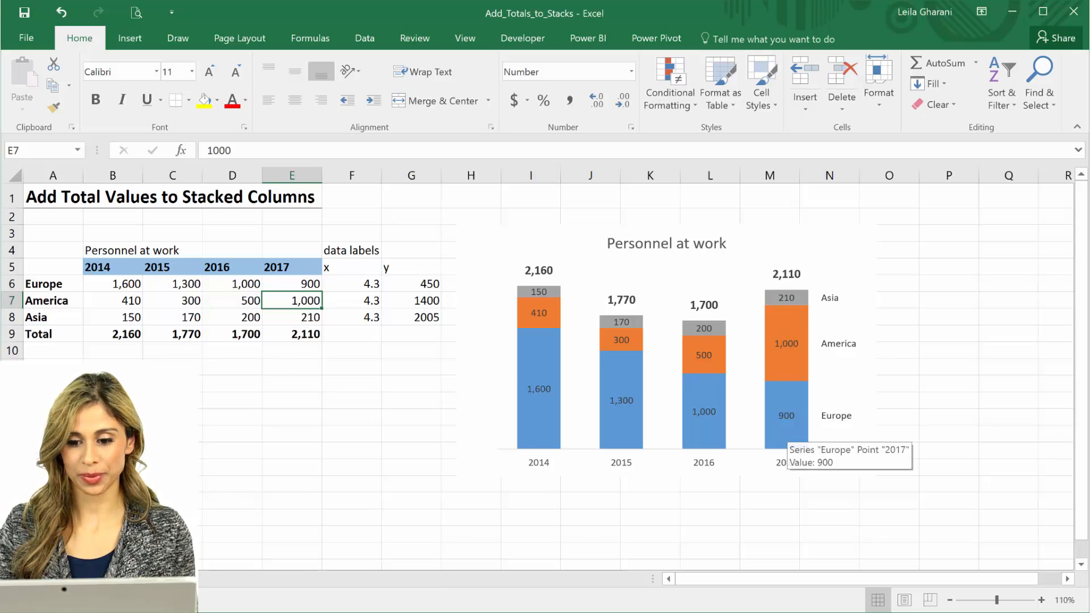
click(666, 348)
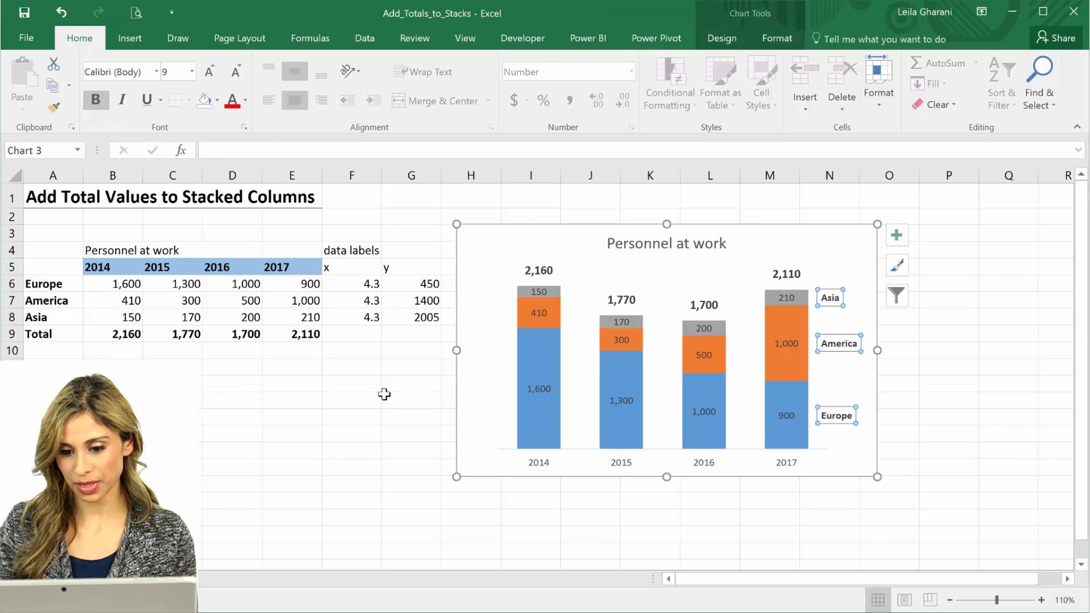
click(351, 399)
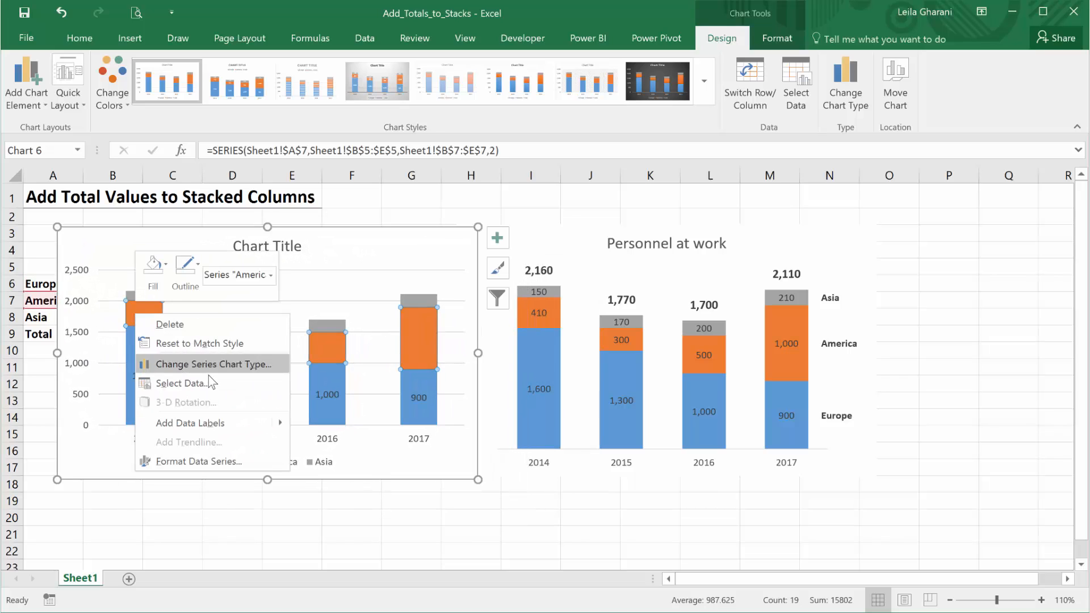
Insert a default stacked column chart of the table beside the finished one for comparison
click(304, 433)
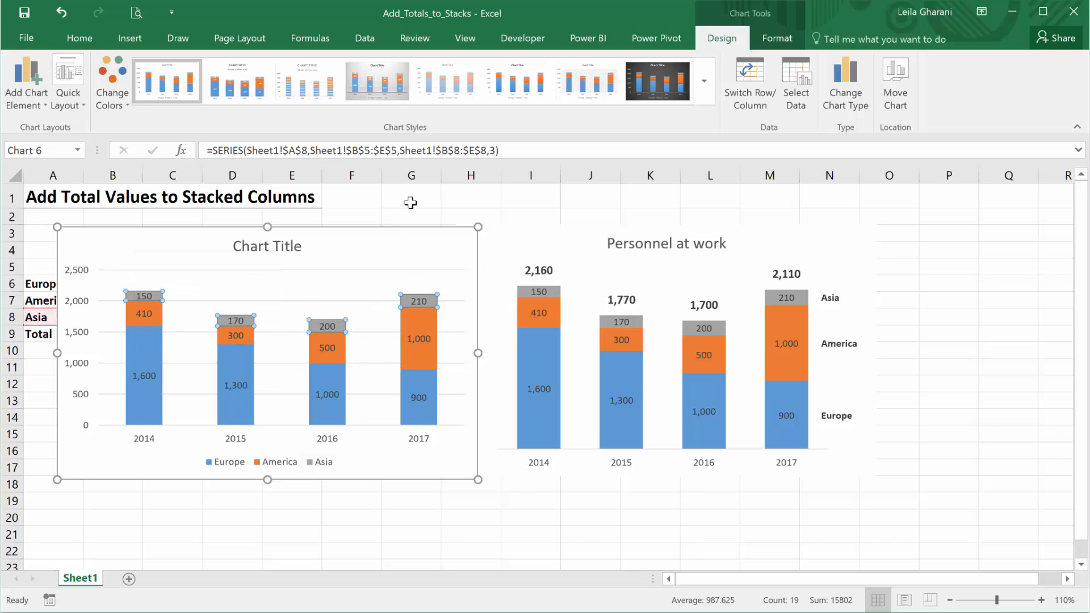
click(410, 196)
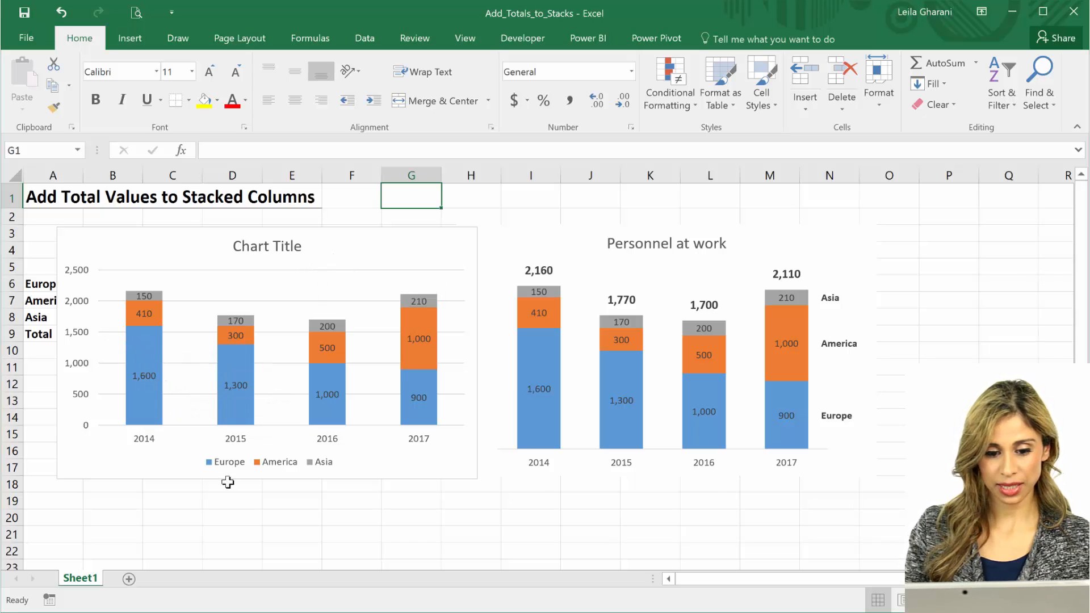
mouse_move(145, 302)
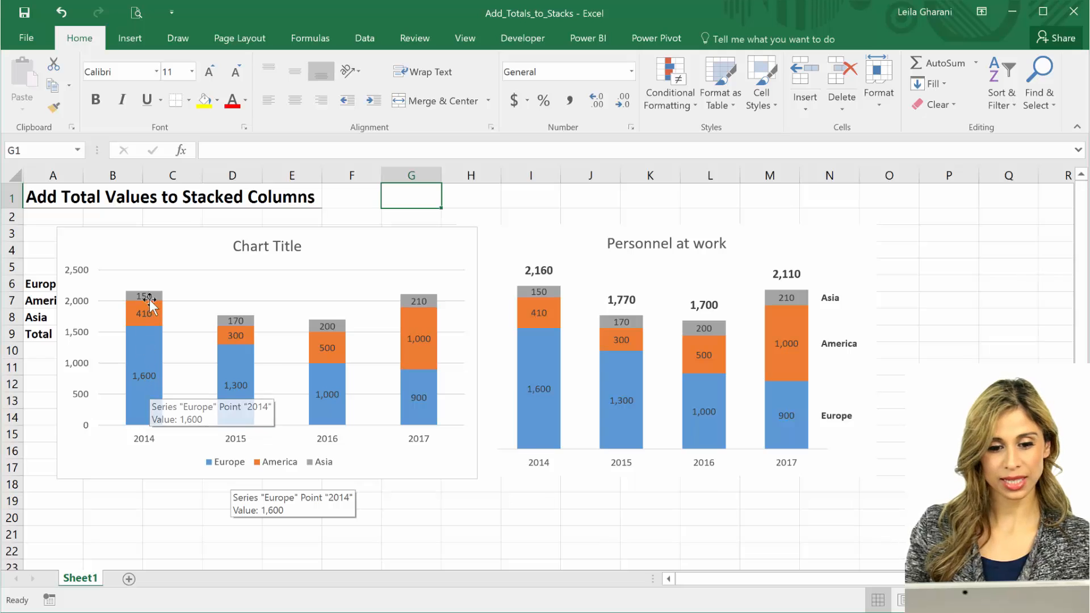
mouse_move(76, 309)
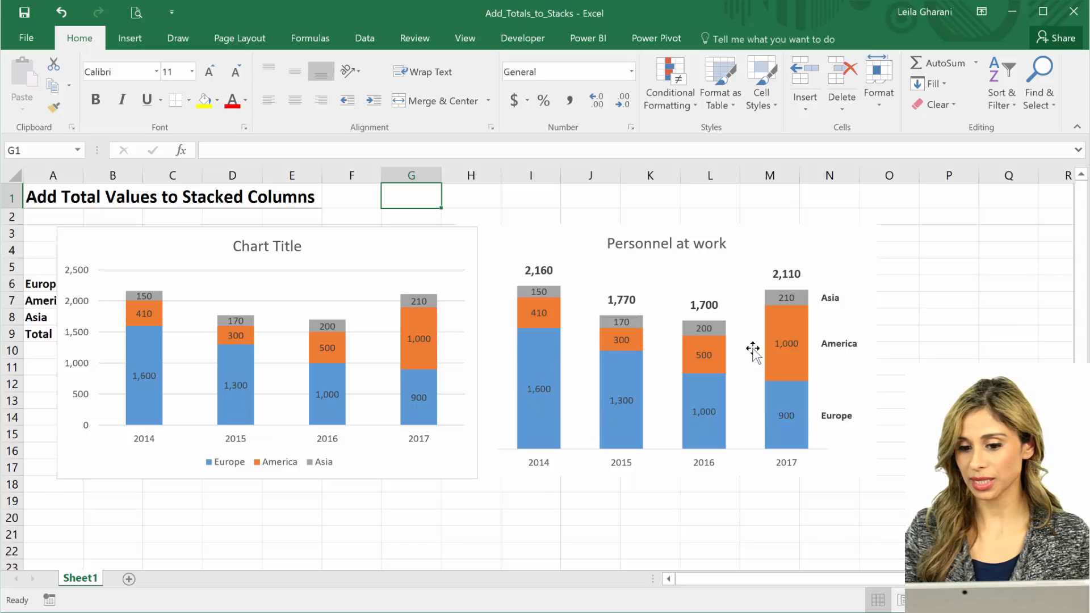
mouse_move(515, 278)
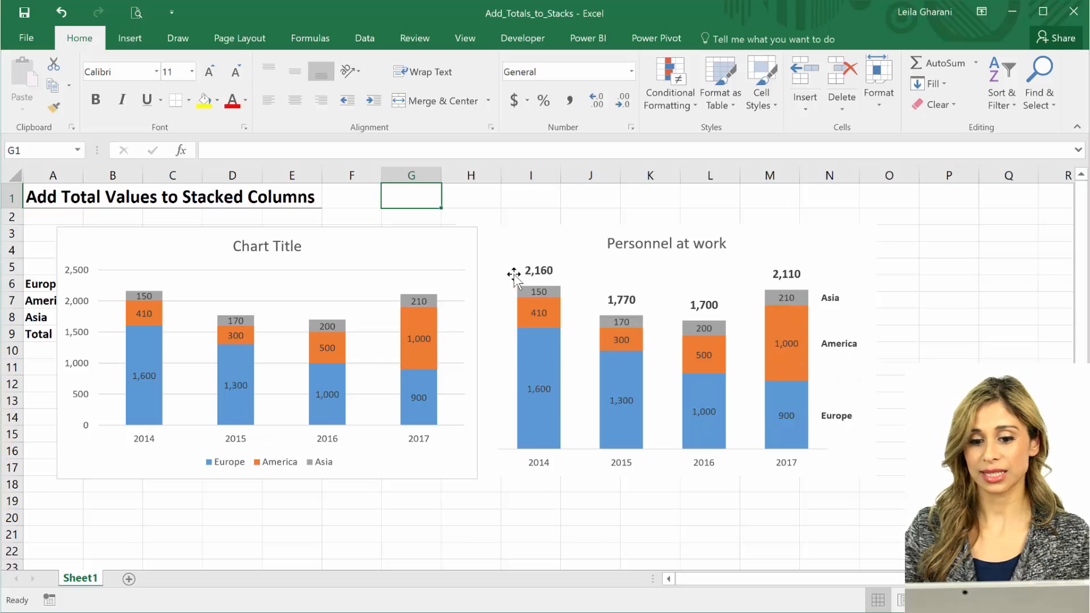
mouse_move(533, 302)
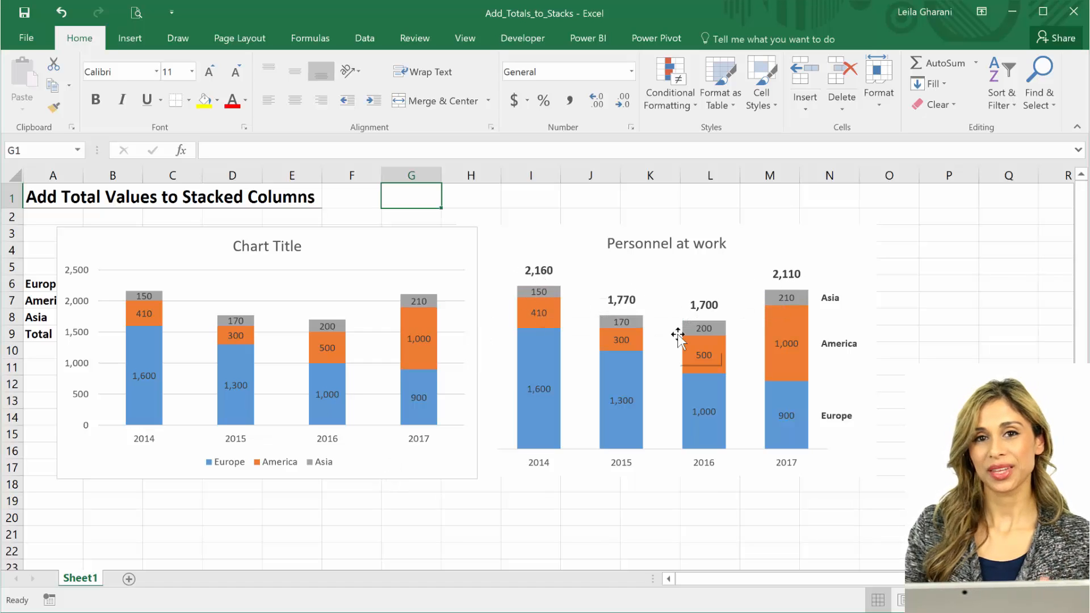
mouse_move(675, 336)
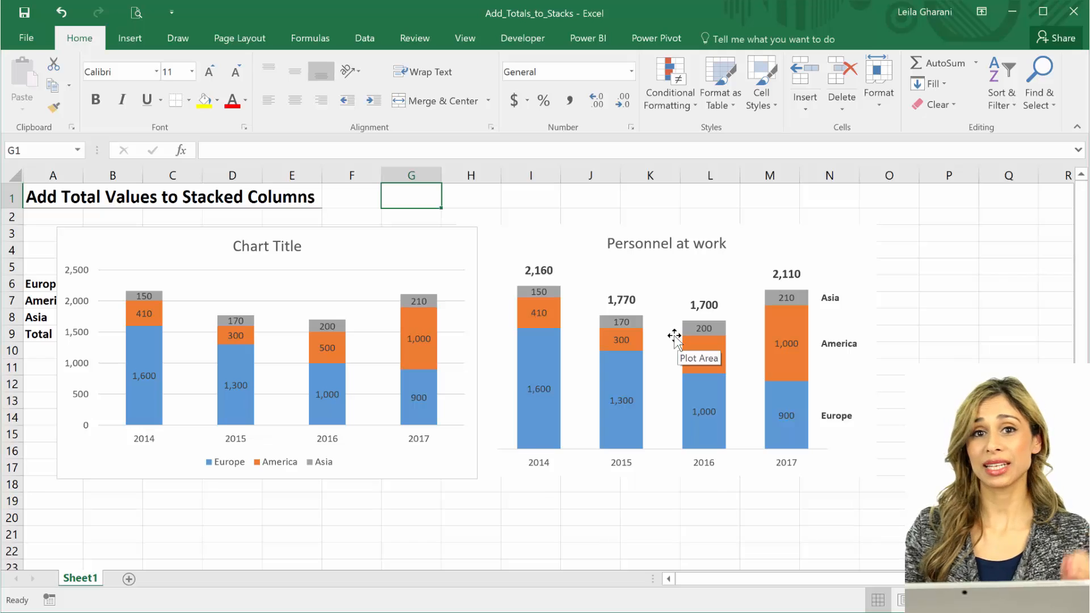